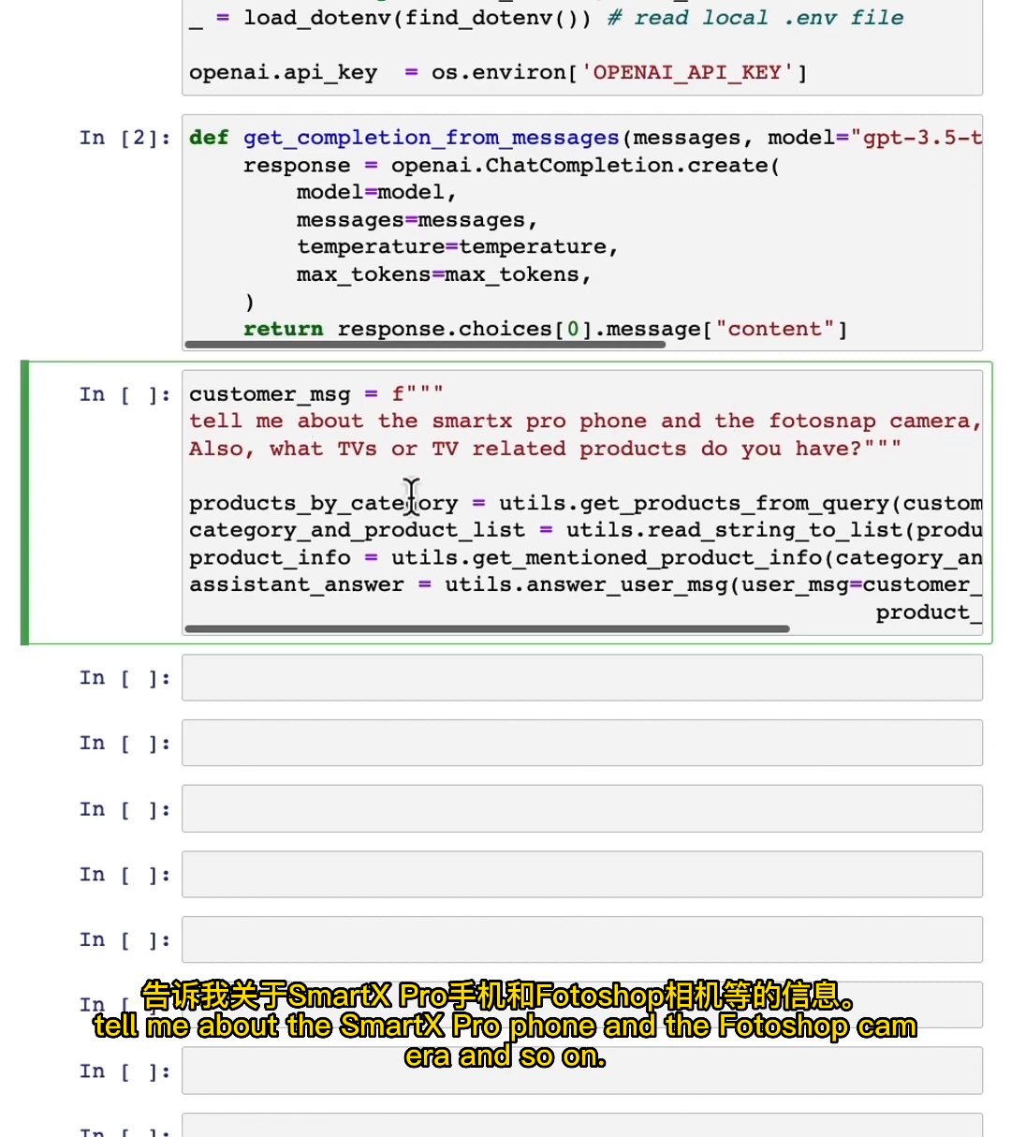
{"action": "mouse_move", "coordinate": [502, 464]}
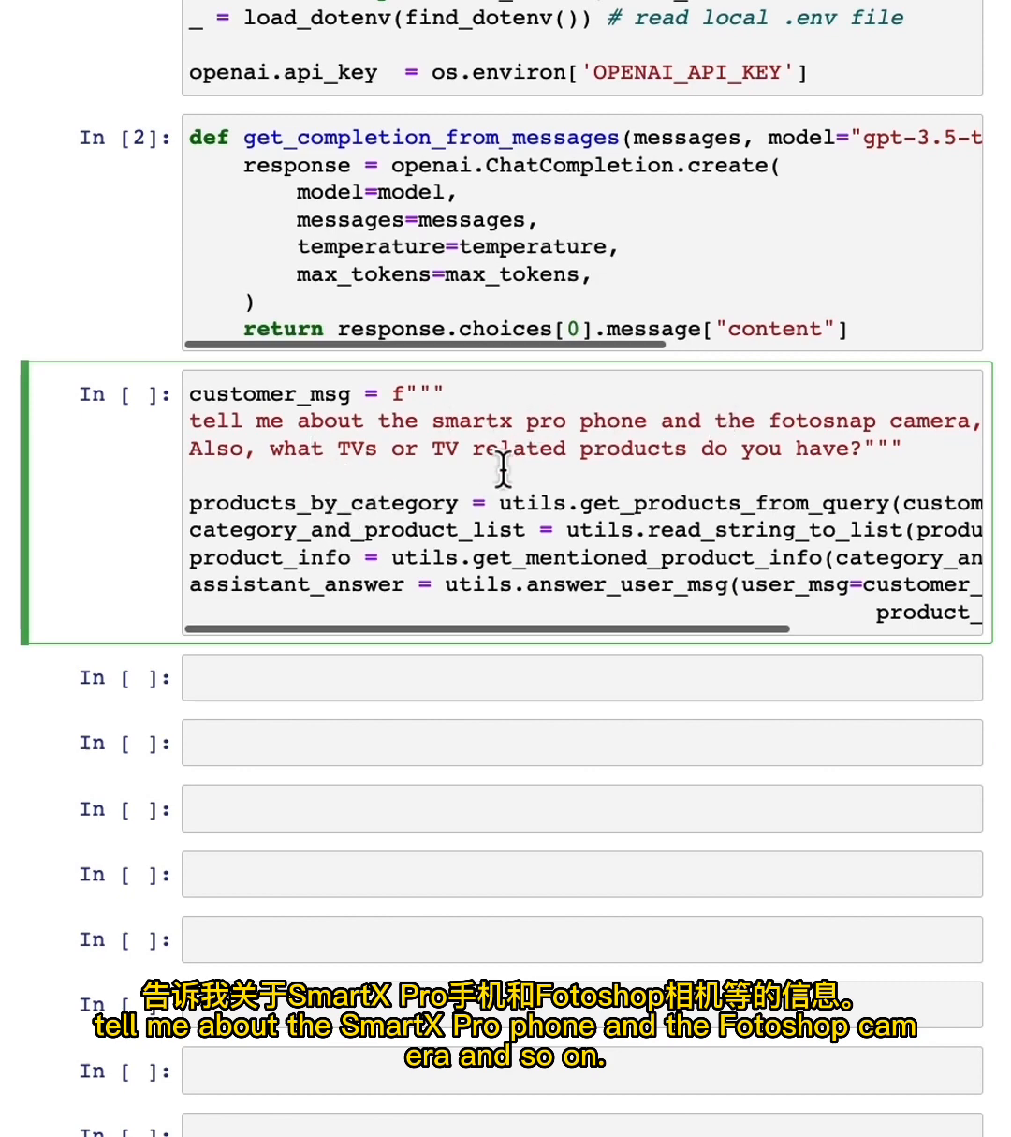
Run the customer_msg cell and read the printed assistant answer about the phone, camera and TVs
{"action": "key", "text": "shift+enter"}
{"action": "type", "text": "print(assistant_answer)"}
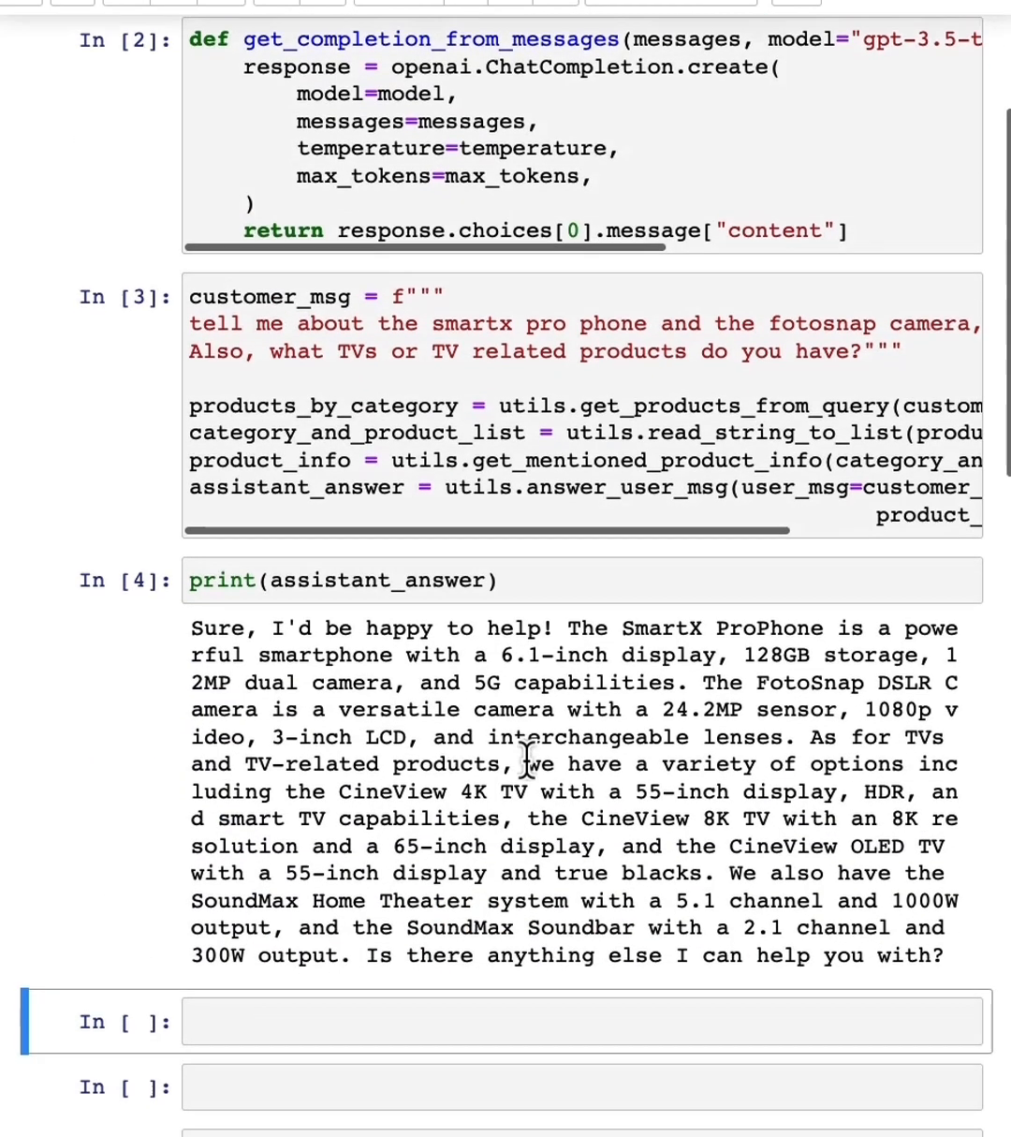
{"action": "scroll", "scroll_direction": "down", "scroll_amount": 3}
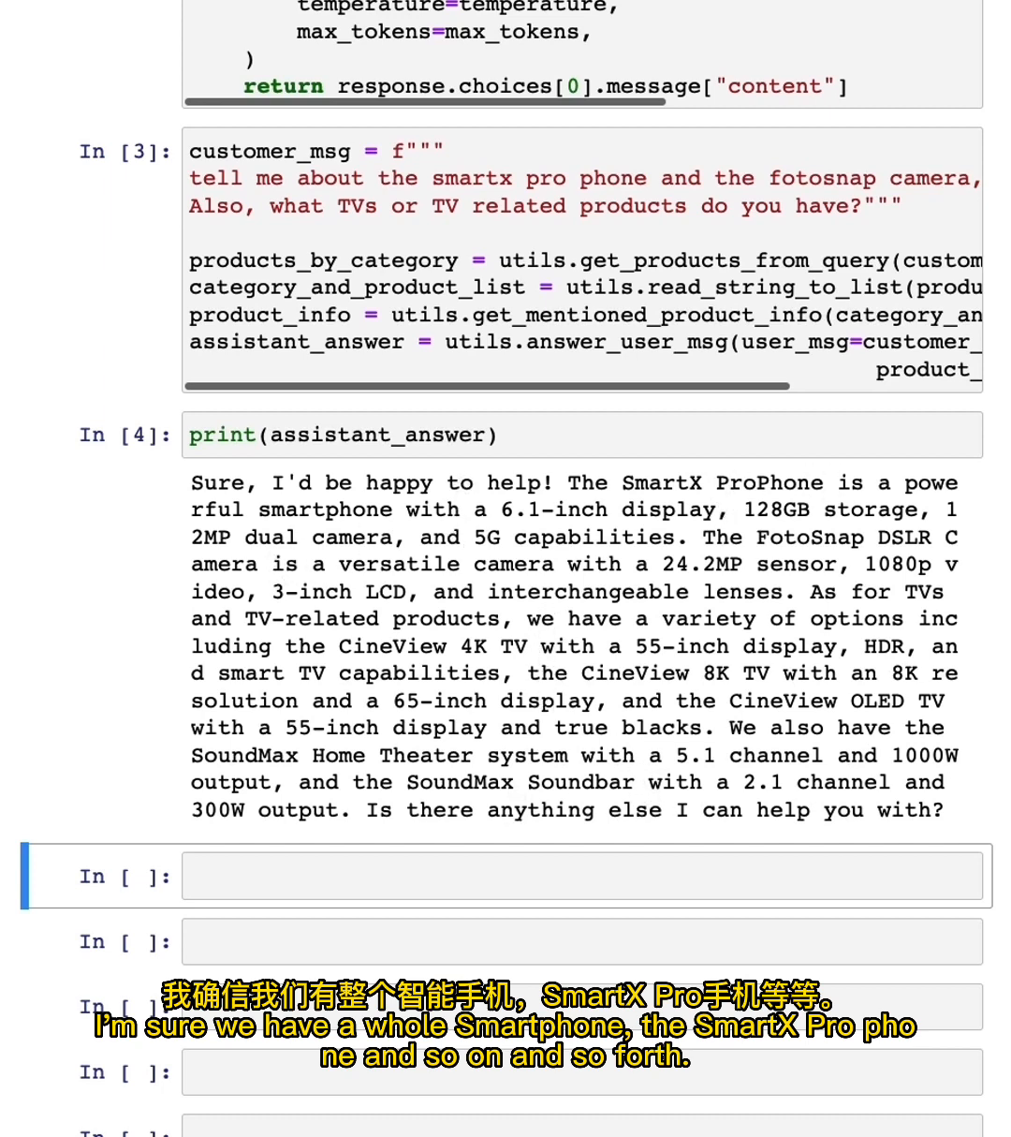
{"action": "scroll", "scroll_direction": "down", "scroll_amount": 3}
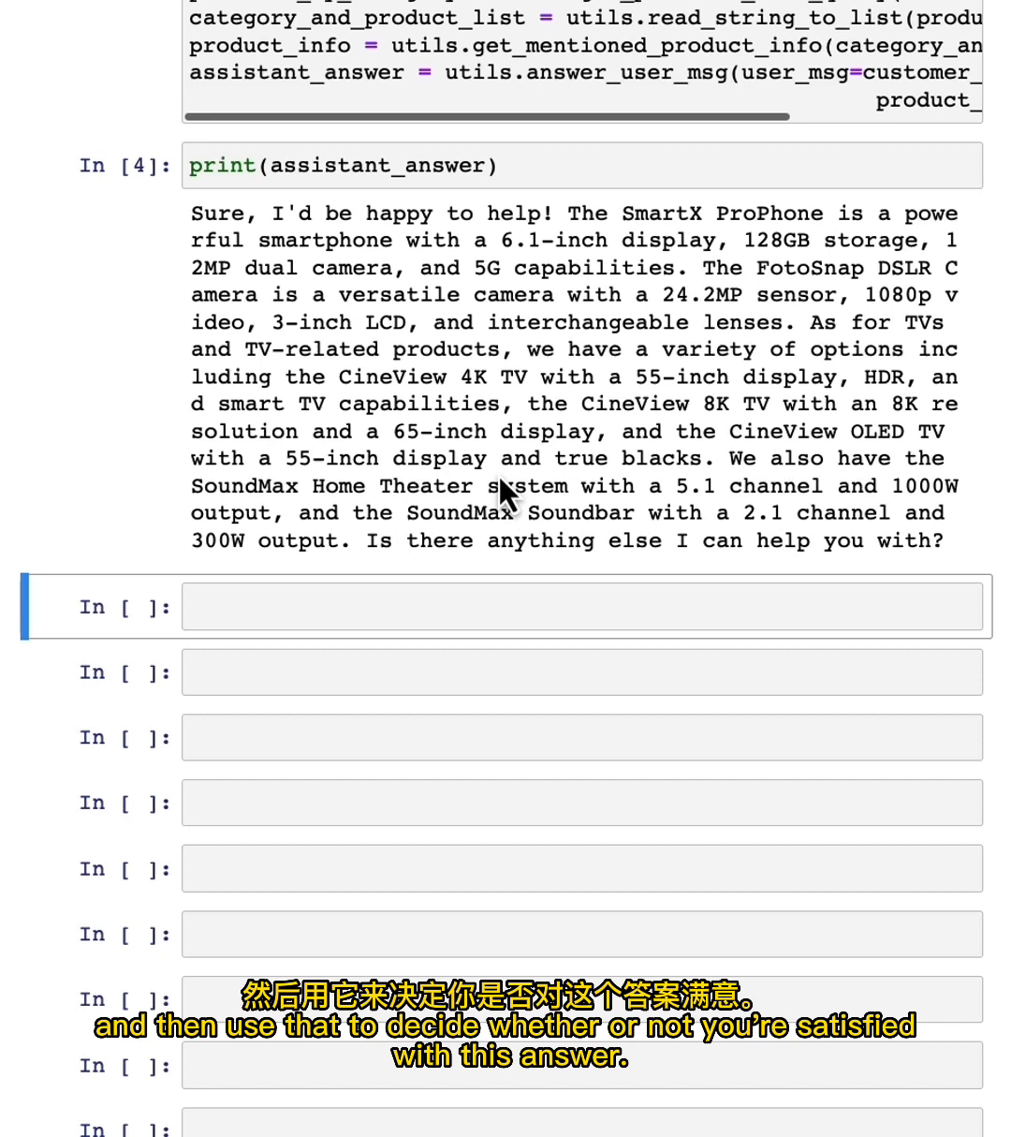
{"action": "mouse_move", "coordinate": [438, 495]}
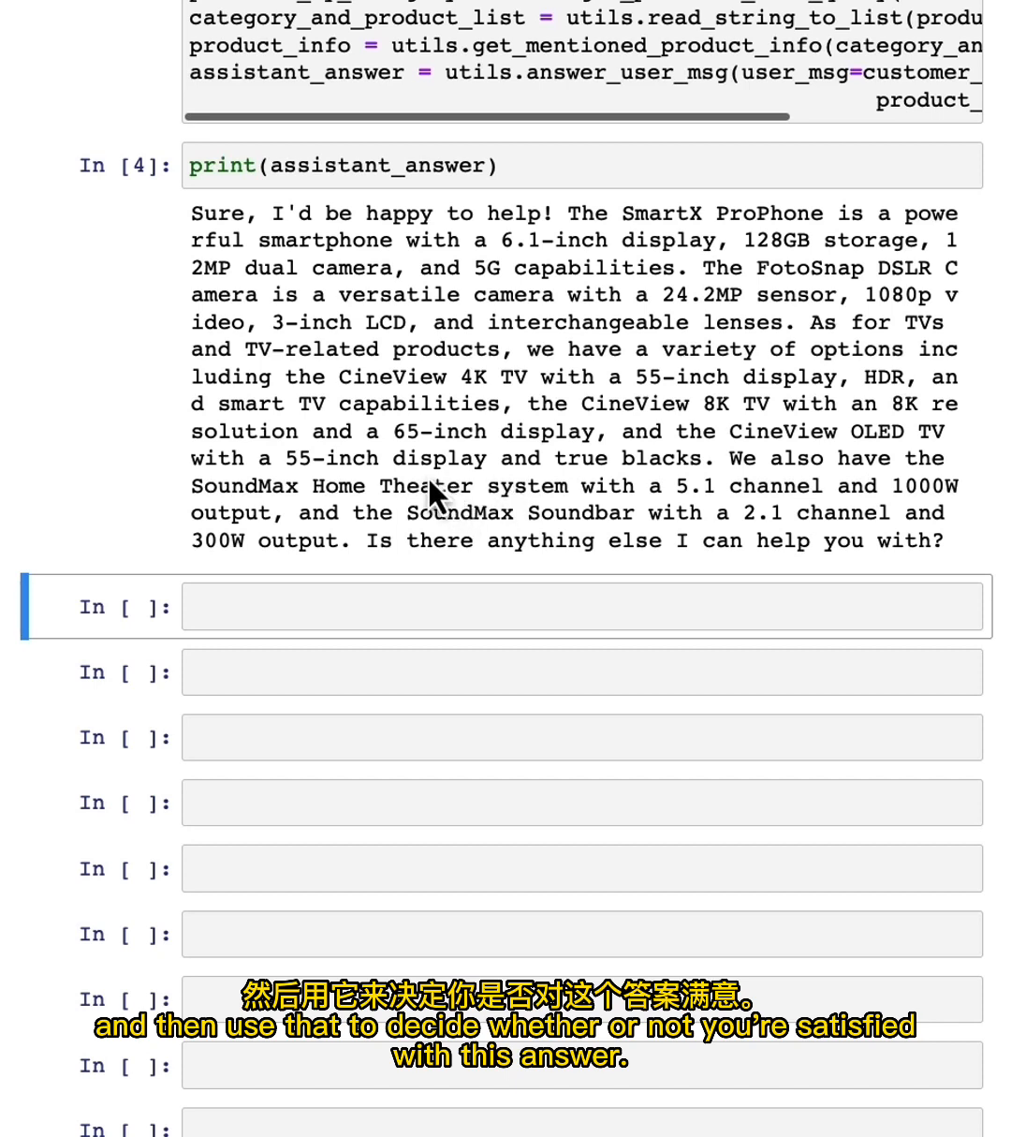
{"action": "mouse_move", "coordinate": [298, 528]}
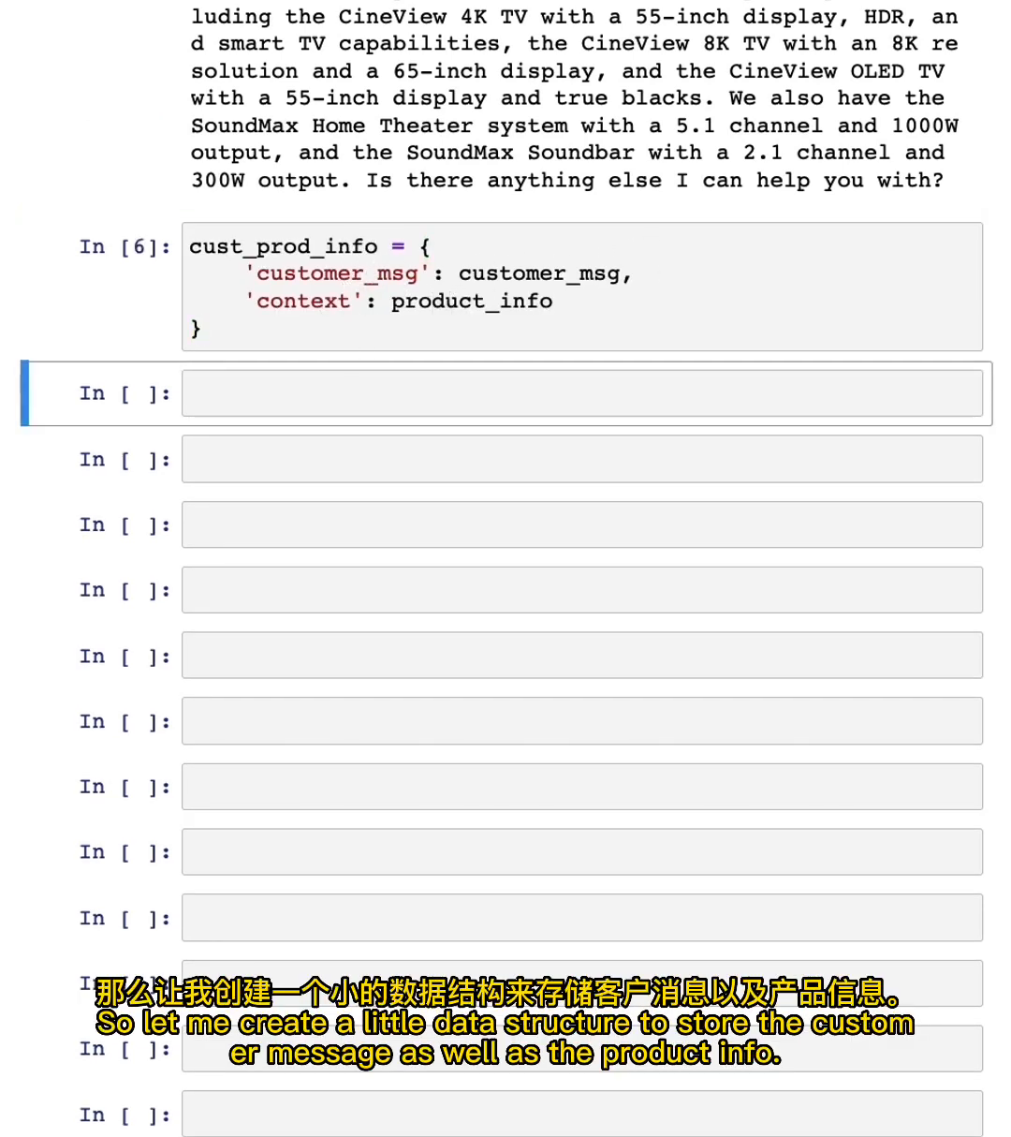
Review the eval_with_rubric prompt, highlighting its context and completion placeholders
{"action": "scroll", "scroll_direction": "down", "scroll_amount": 3}
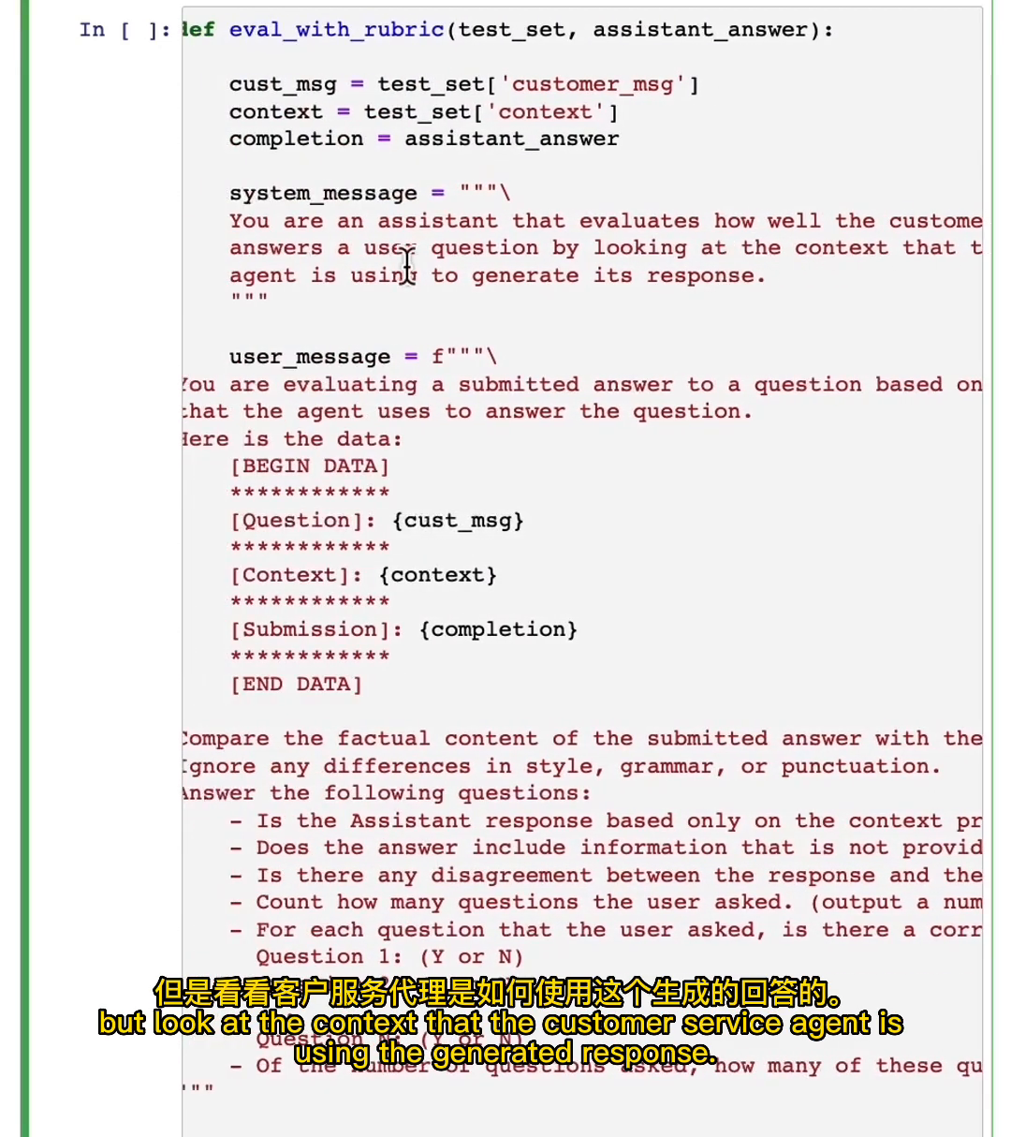
{"action": "mouse_move", "coordinate": [615, 283]}
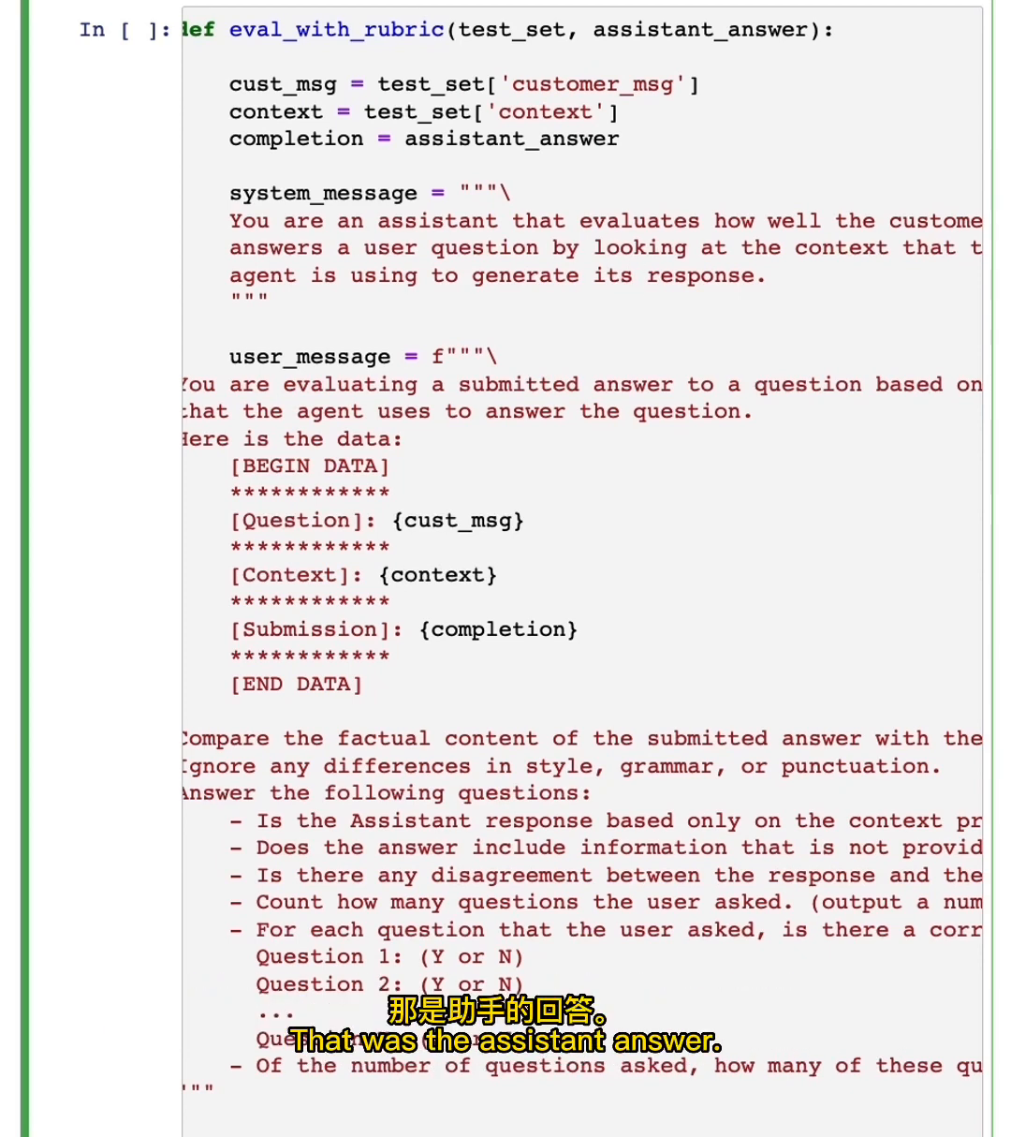
{"action": "scroll", "scroll_direction": "down", "scroll_amount": 3}
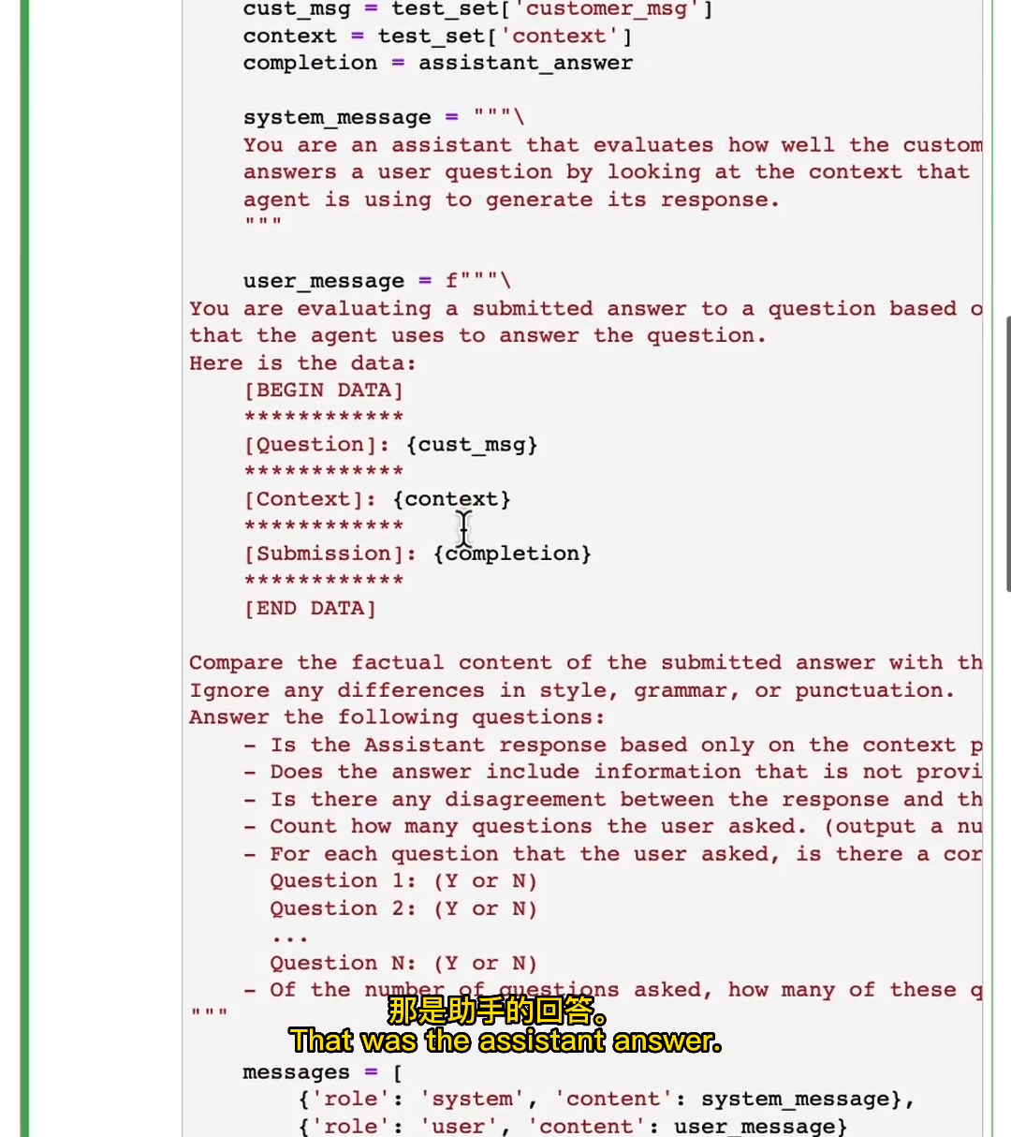
{"action": "scroll", "scroll_direction": "down", "scroll_amount": 3}
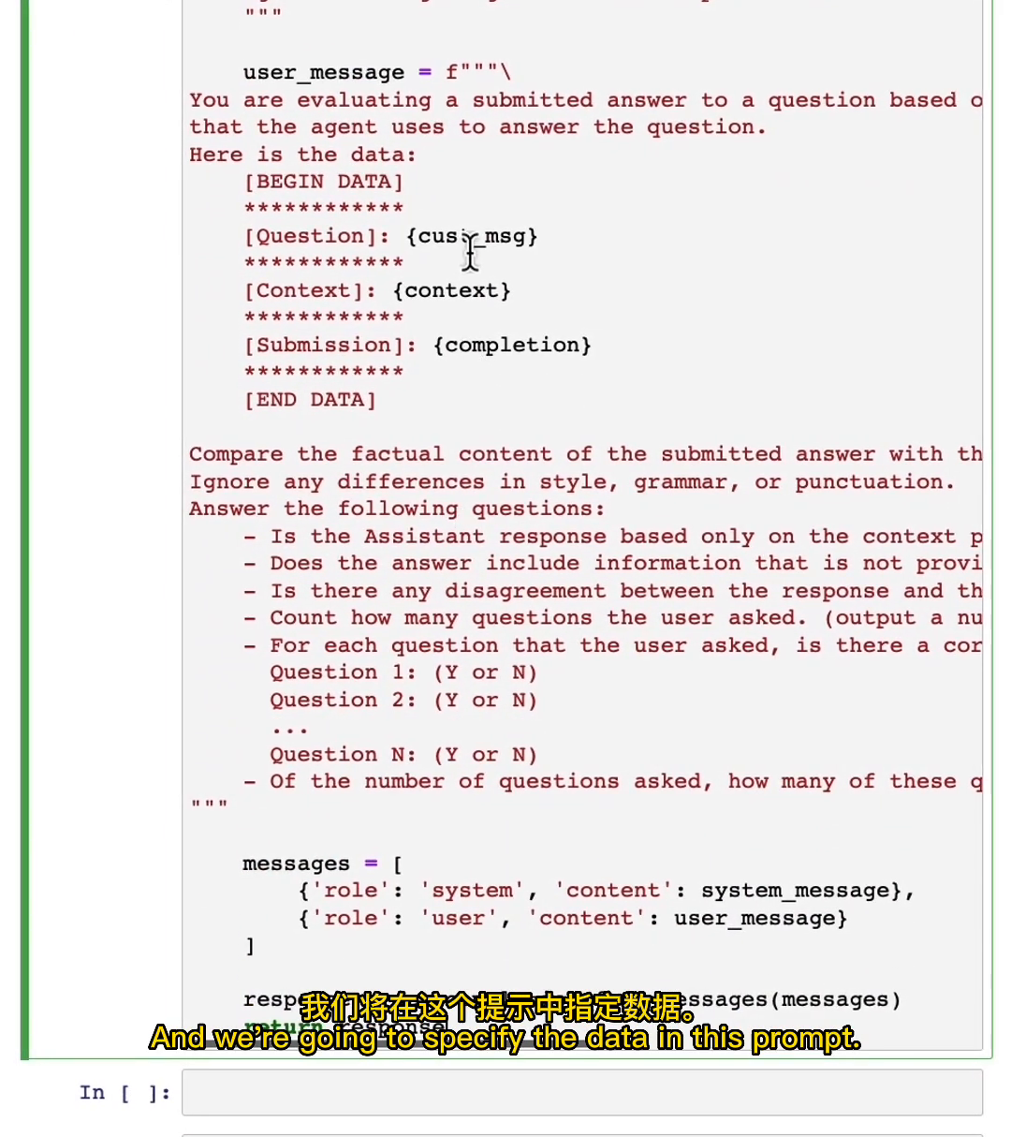
{"action": "double_click", "coordinate": [450, 291]}
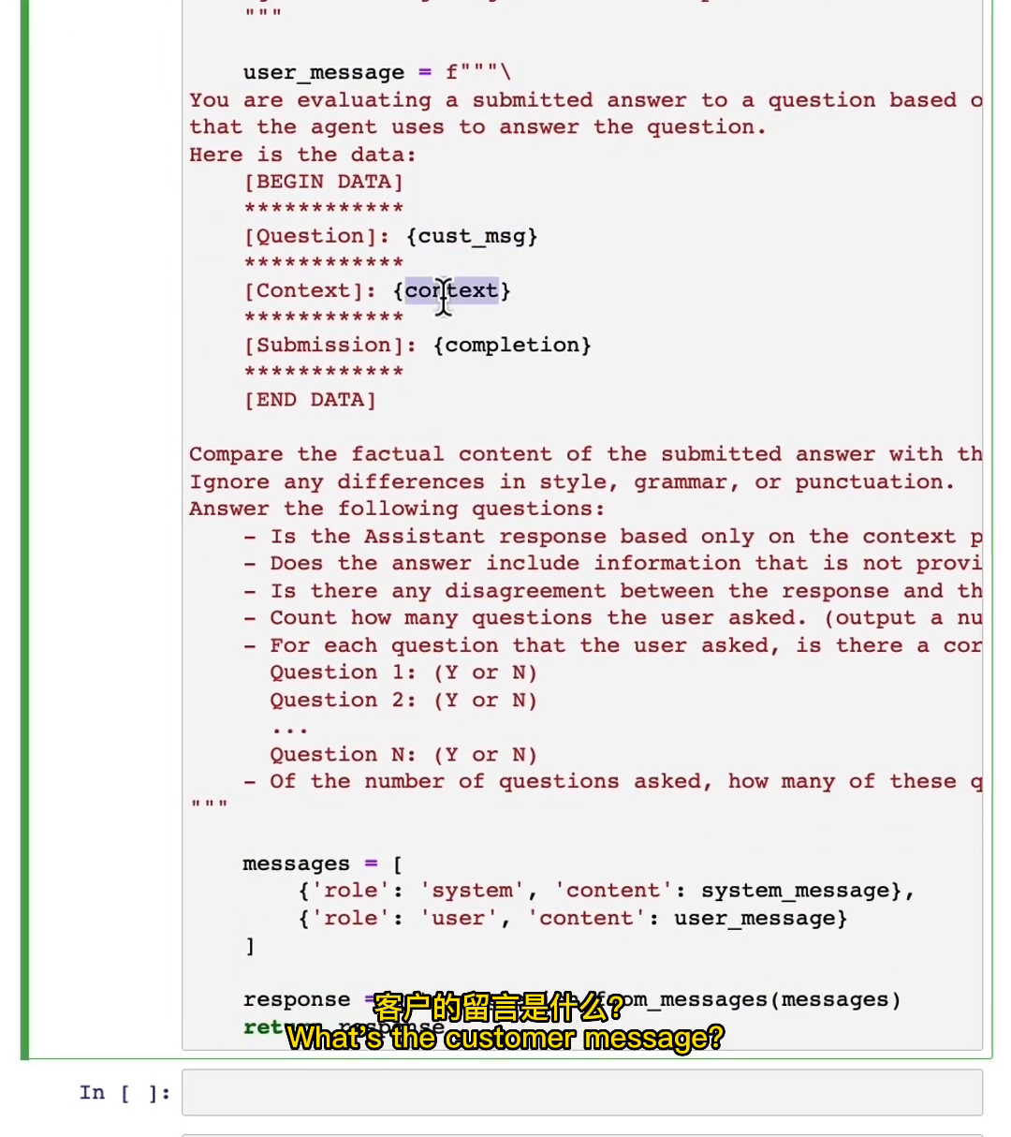
{"action": "double_click", "coordinate": [512, 345]}
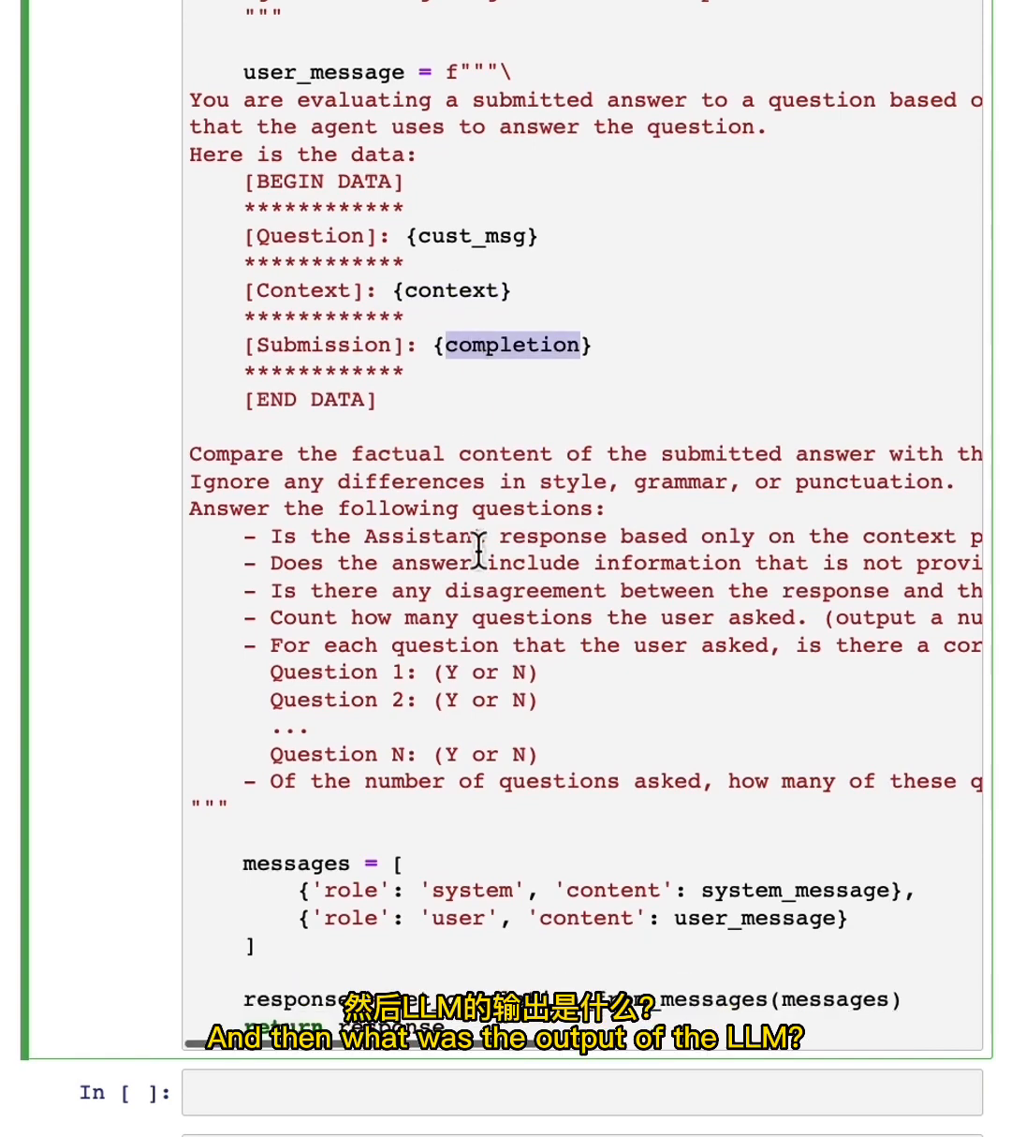
{"action": "scroll", "scroll_direction": "down", "scroll_amount": 3}
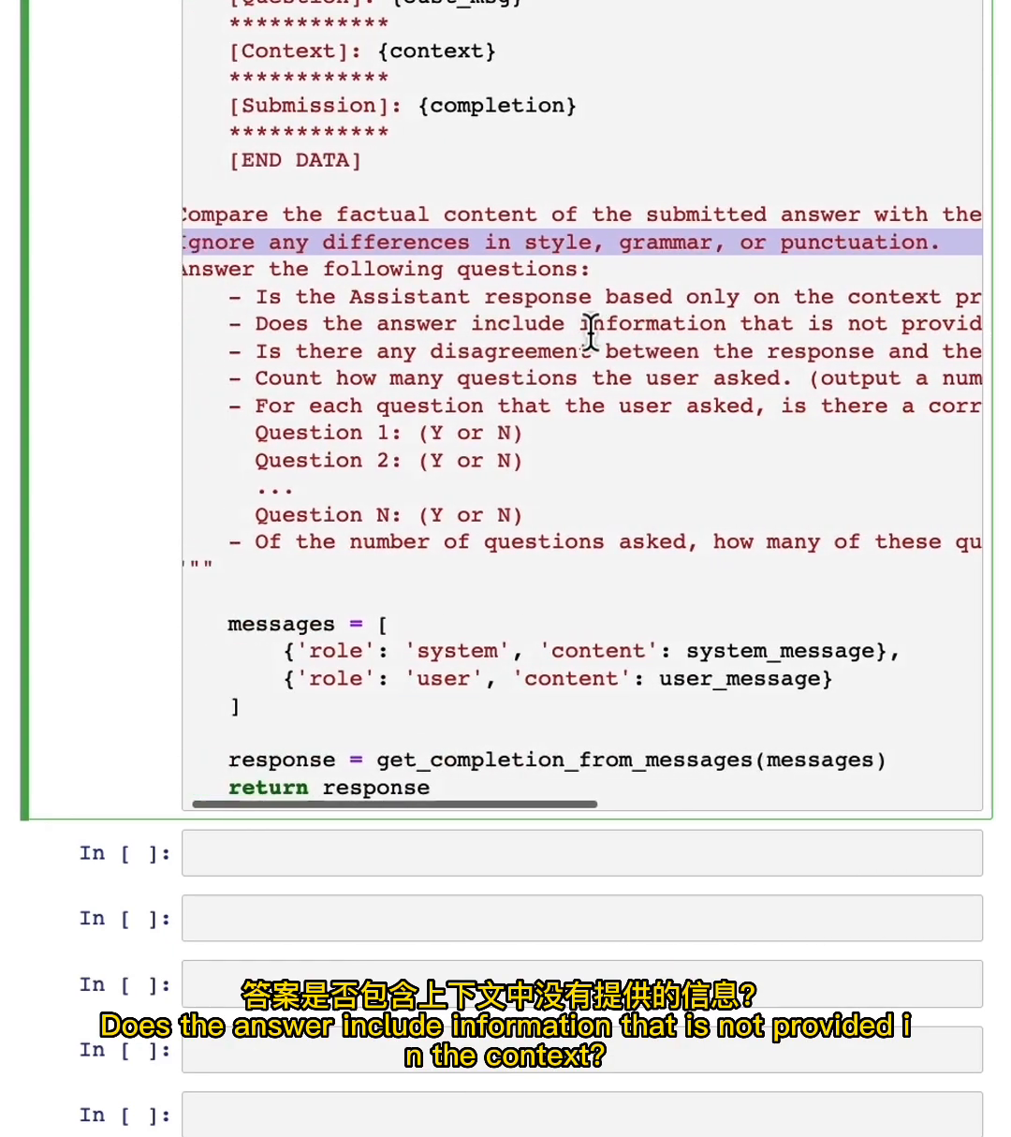
{"action": "scroll", "scroll_direction": "right", "scroll_amount": 3}
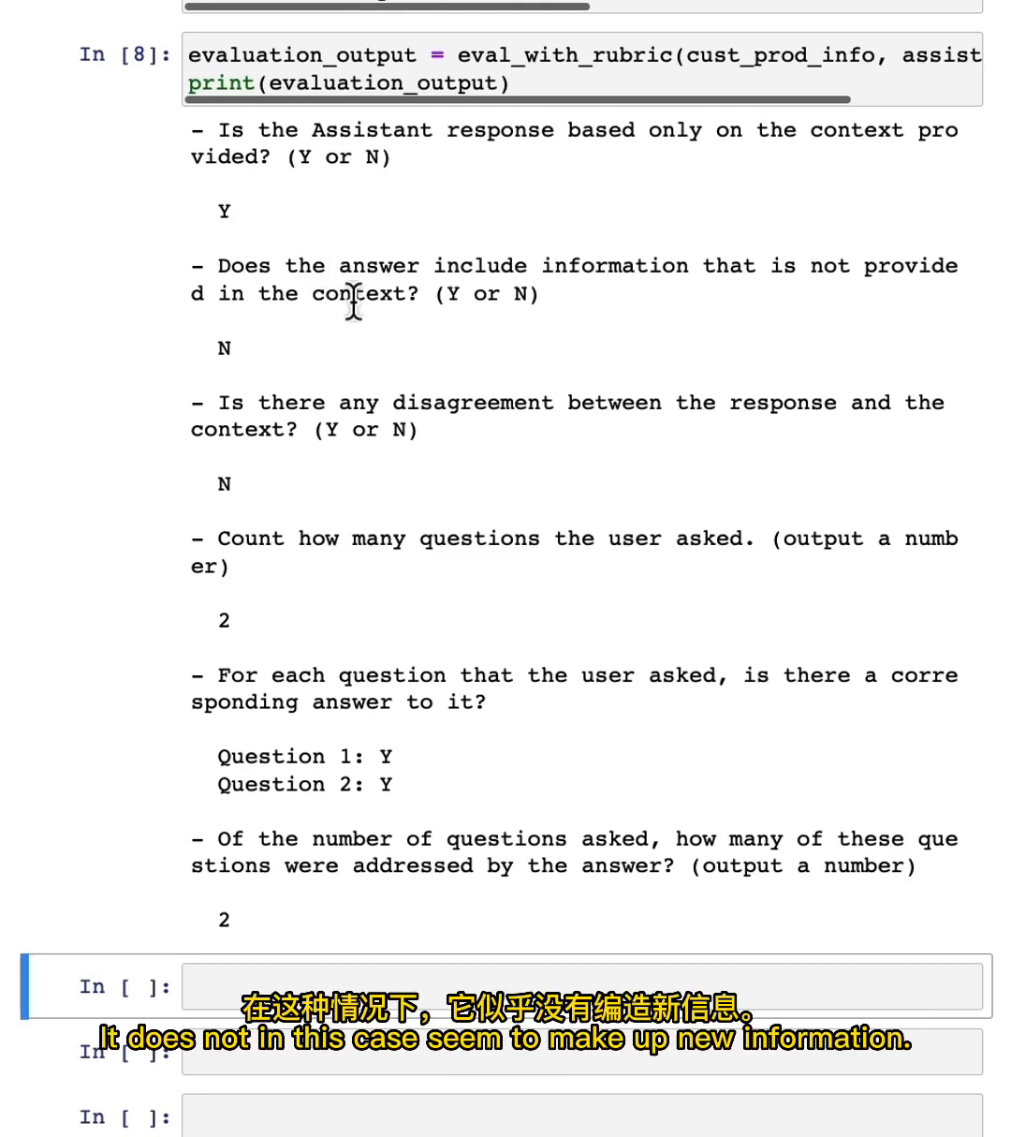
{"action": "mouse_move", "coordinate": [234, 551]}
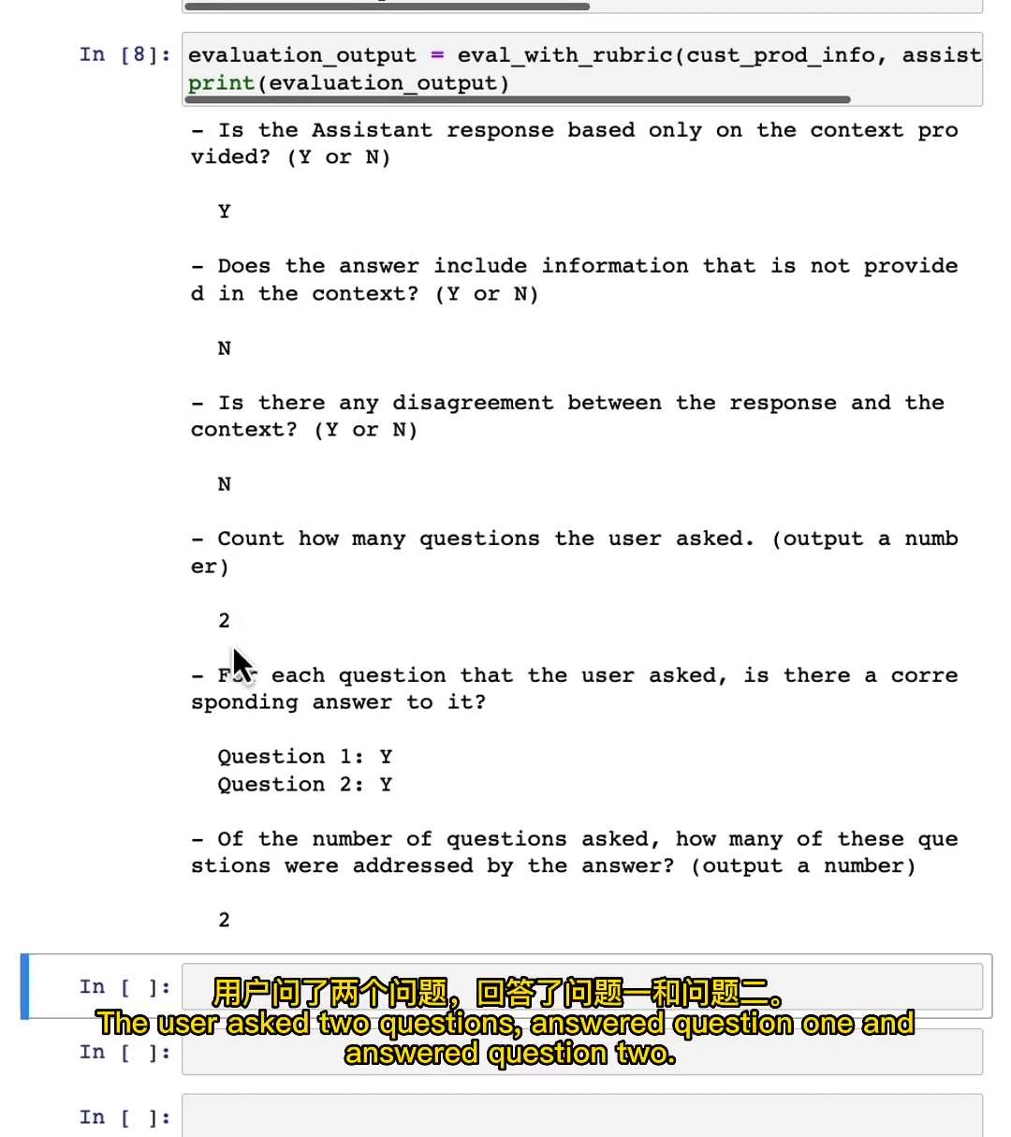
{"action": "mouse_move", "coordinate": [266, 933]}
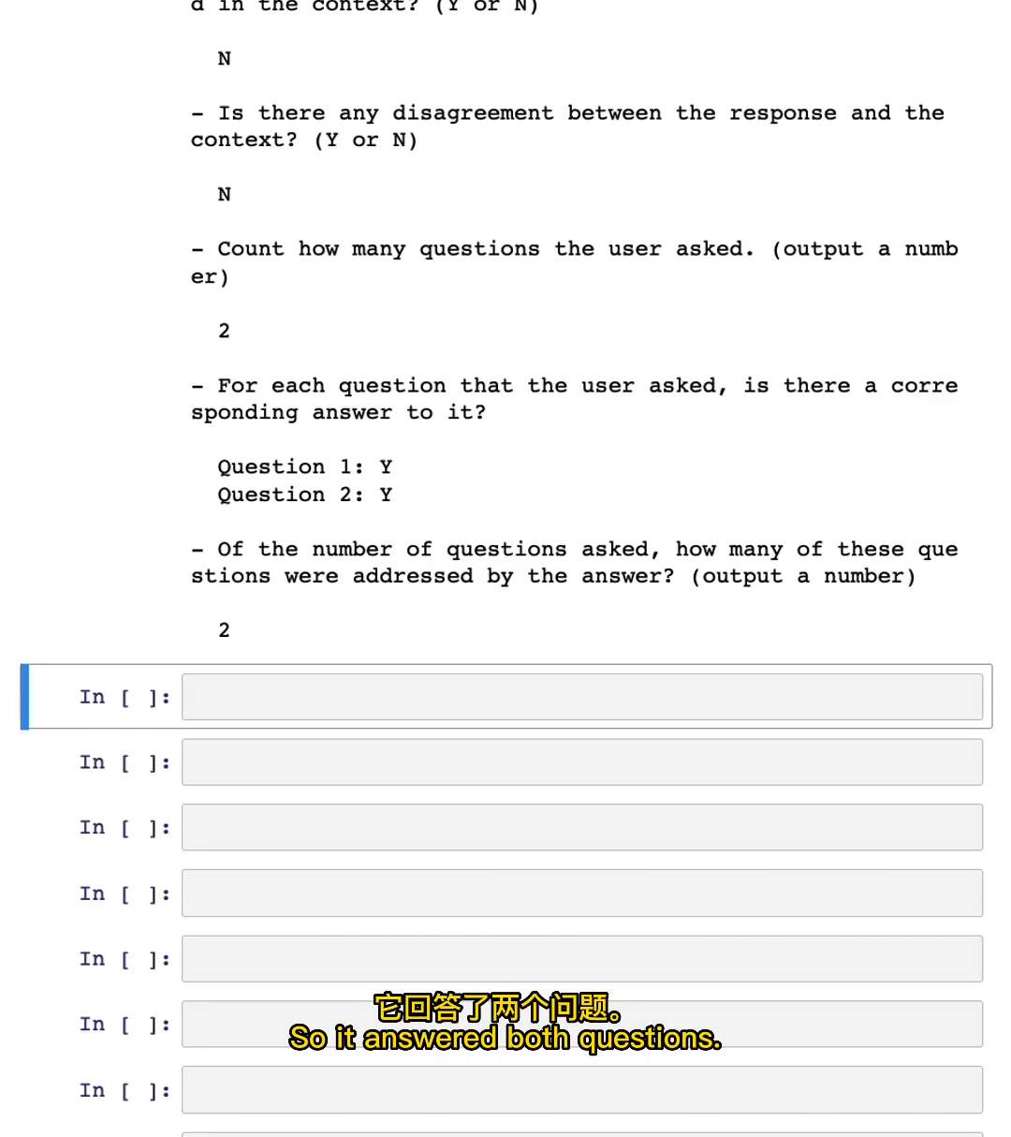
Read the rubric evaluation output and scroll to the test_set_ideal cell pairing the message with an ideal answer
{"action": "scroll", "scroll_direction": "down", "scroll_amount": 3}
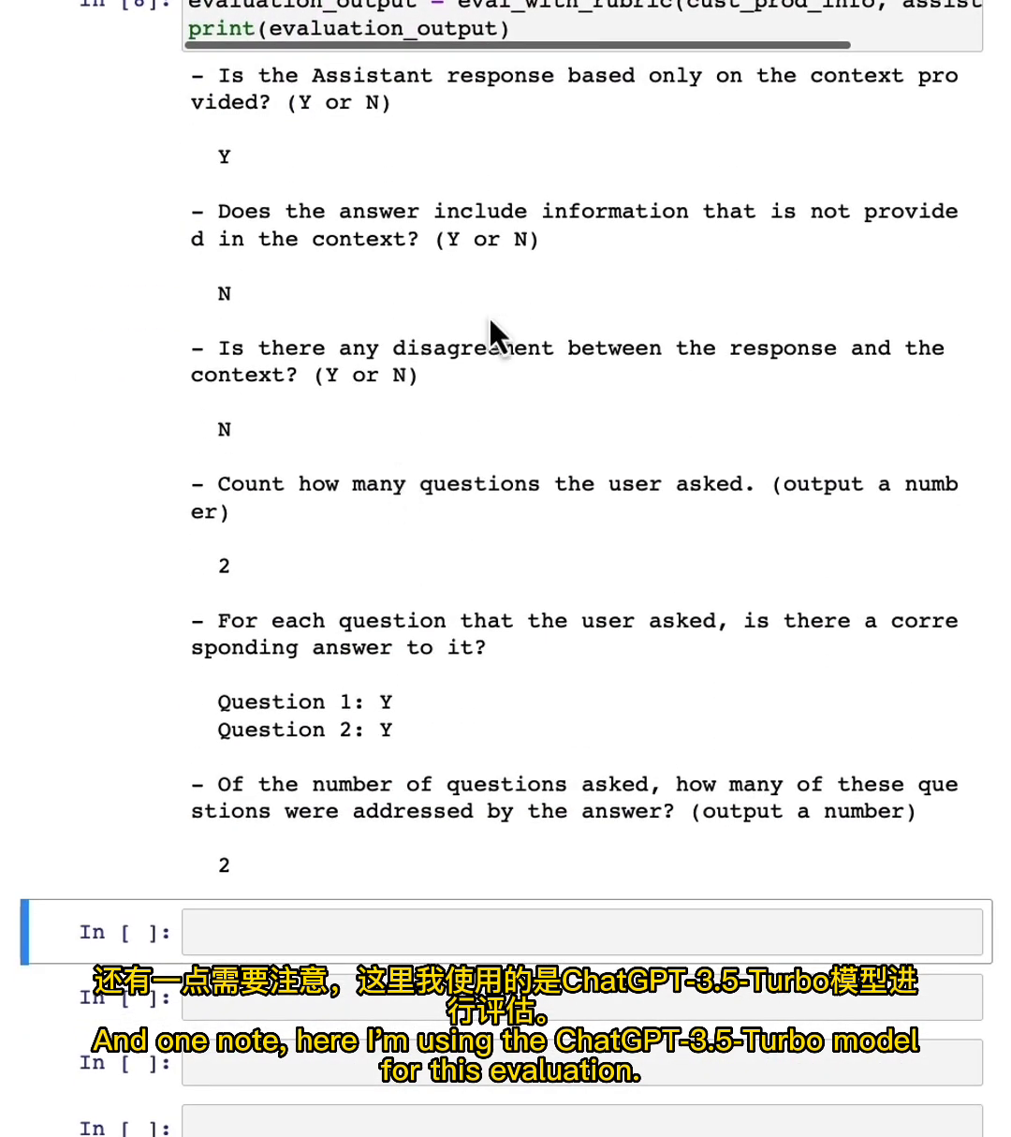
{"action": "scroll", "scroll_direction": "down", "scroll_amount": 3}
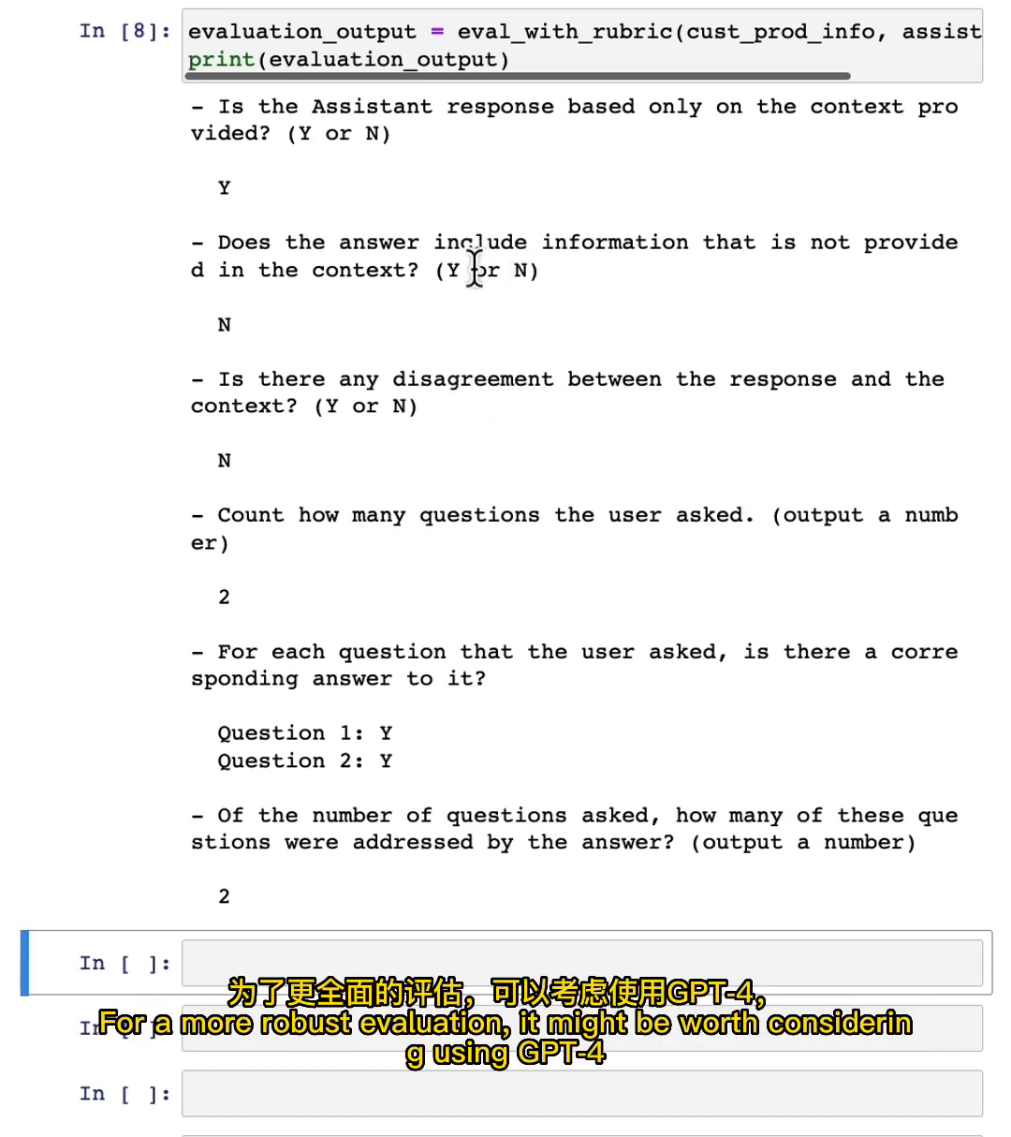
{"action": "mouse_move", "coordinate": [528, 206]}
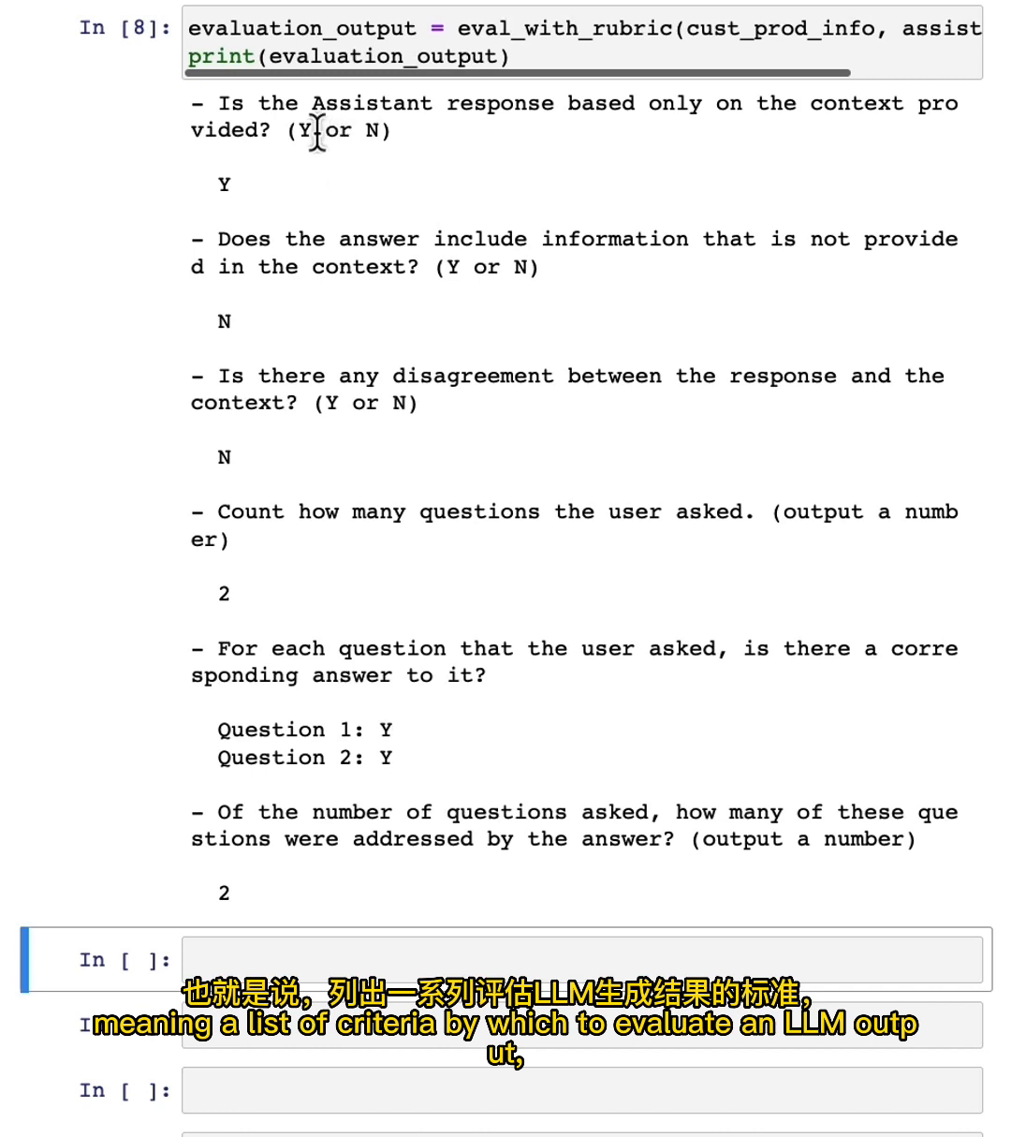
{"action": "mouse_move", "coordinate": [308, 525]}
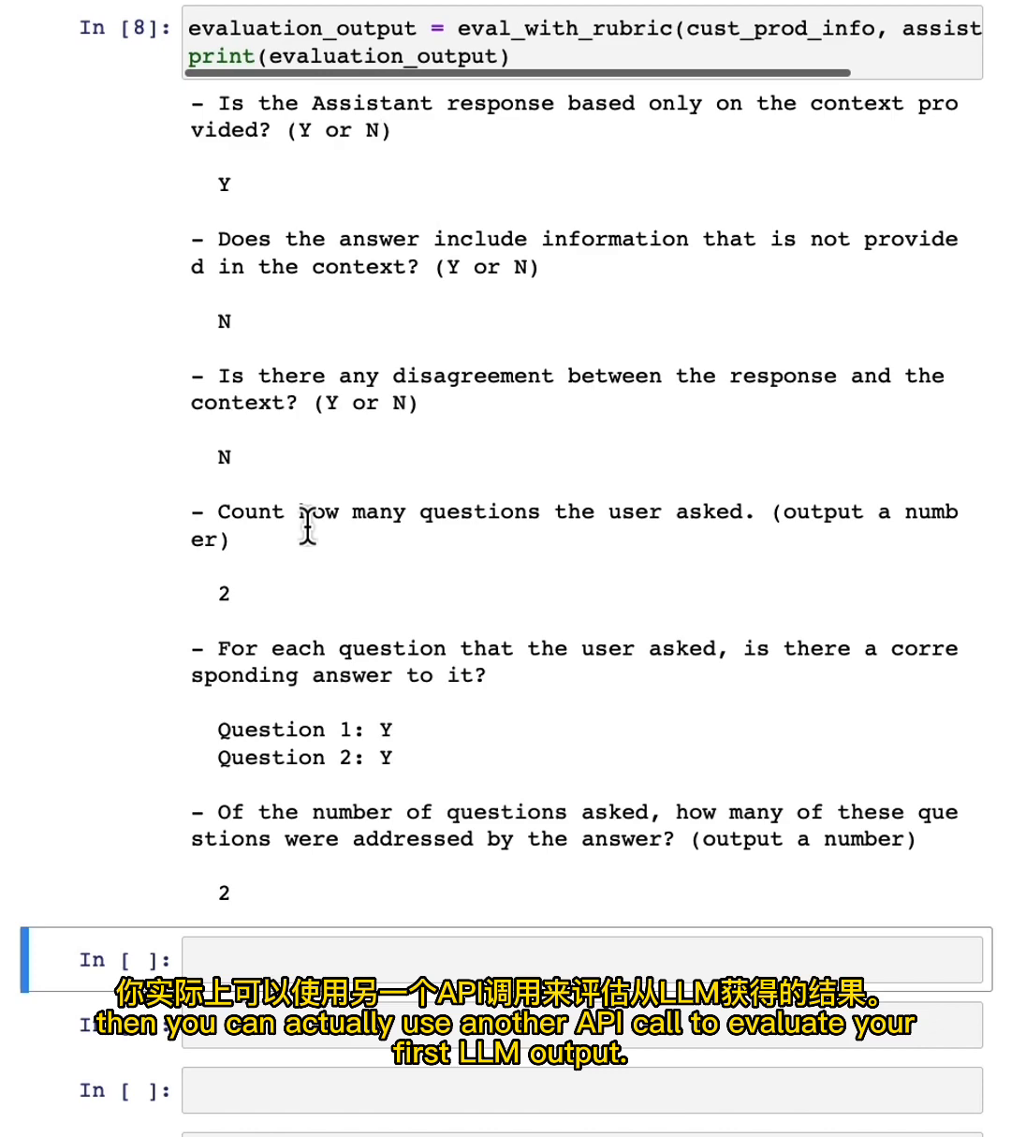
{"action": "scroll", "scroll_direction": "down", "scroll_amount": 3}
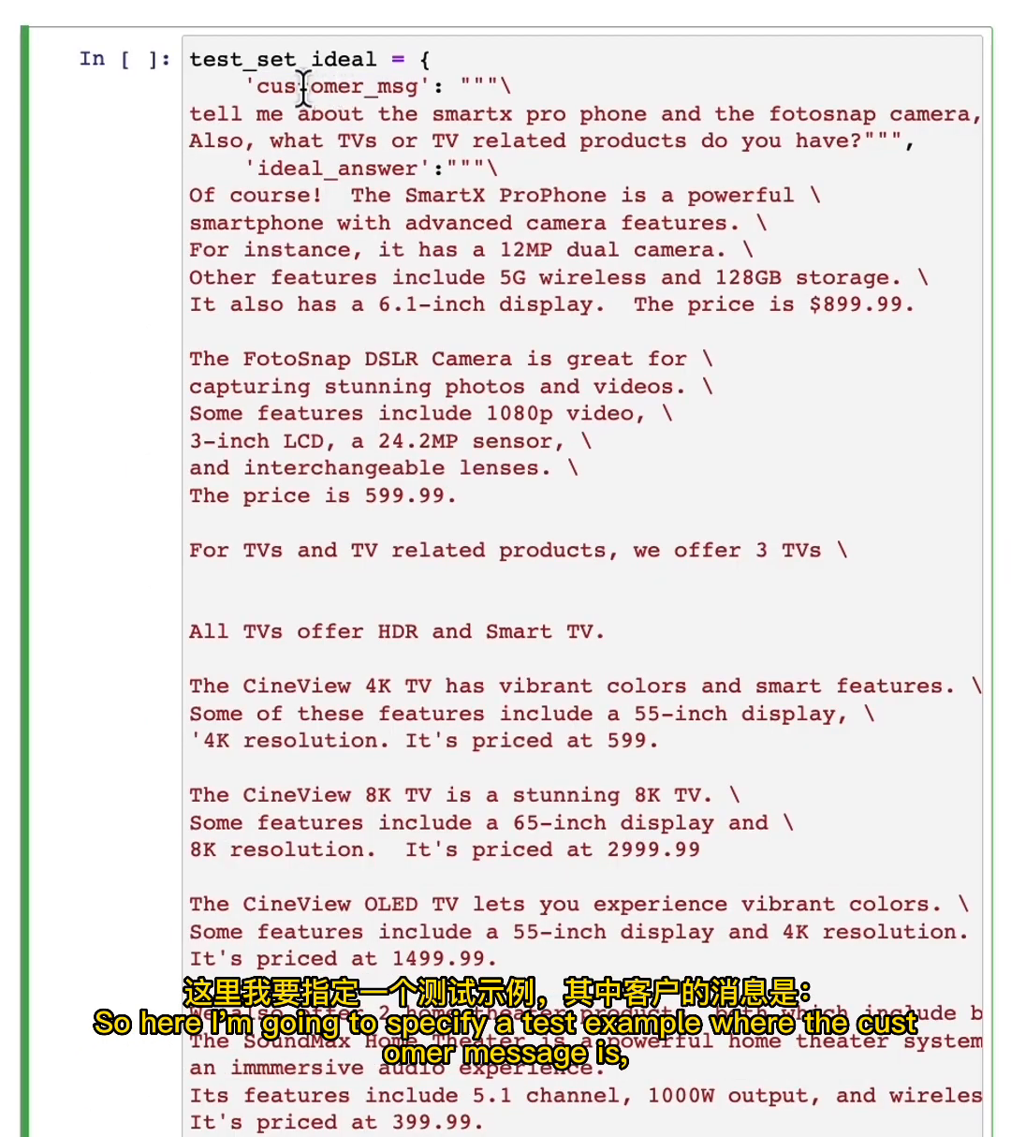
{"action": "left_click", "coordinate": [303, 86]}
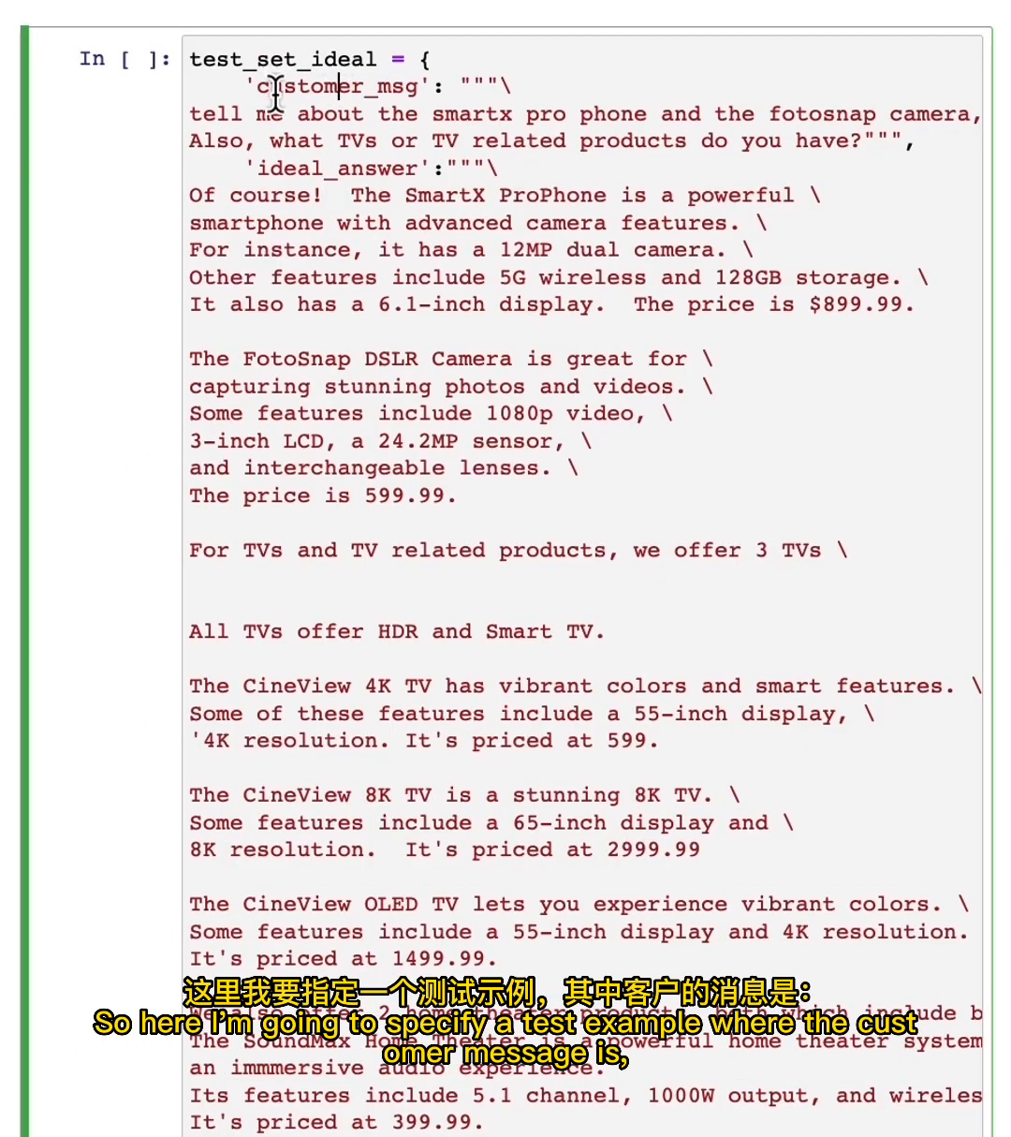
{"action": "left_click_drag", "start_coordinate": [189, 113], "coordinate": [566, 140]}
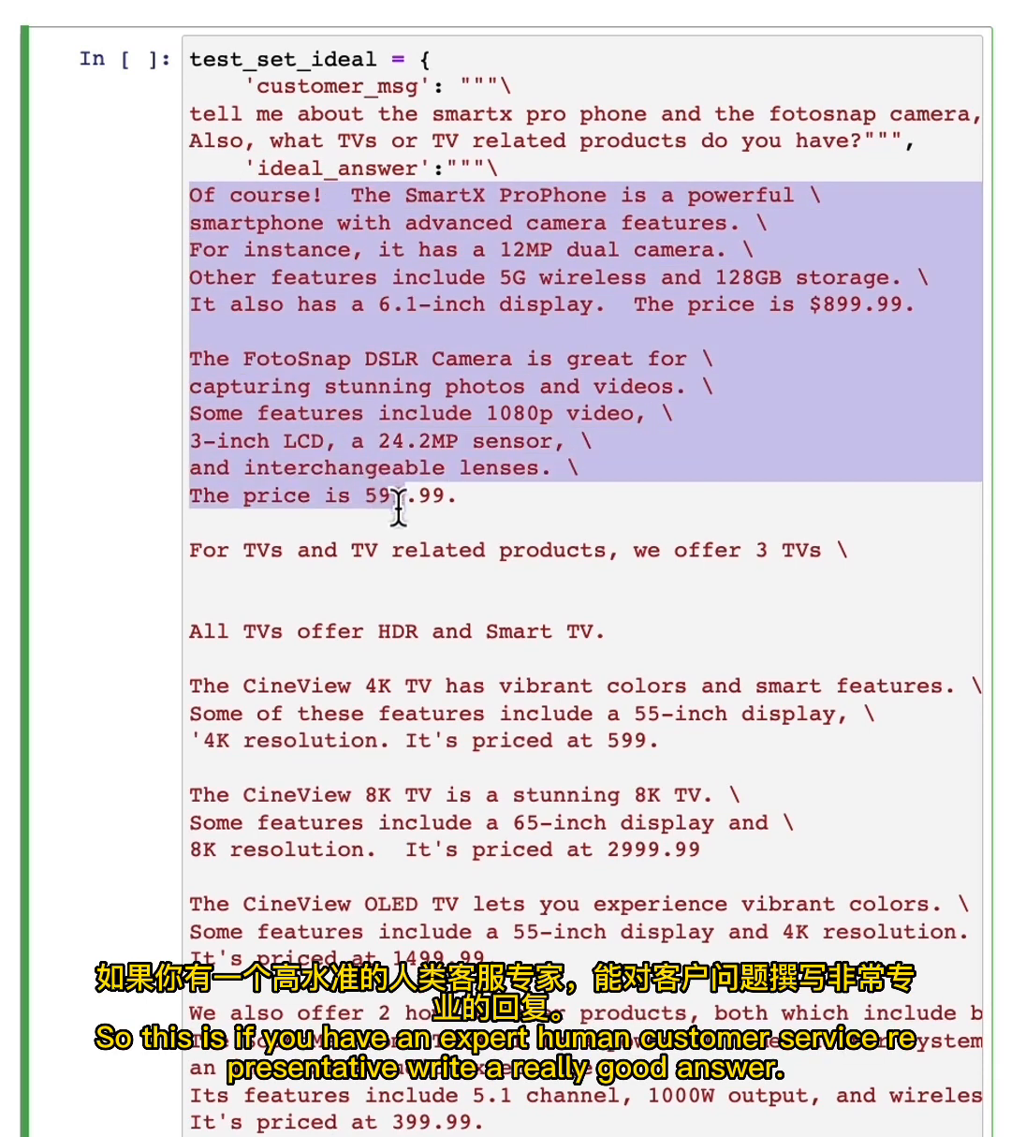
{"action": "left_click_drag", "start_coordinate": [401, 507], "coordinate": [524, 640]}
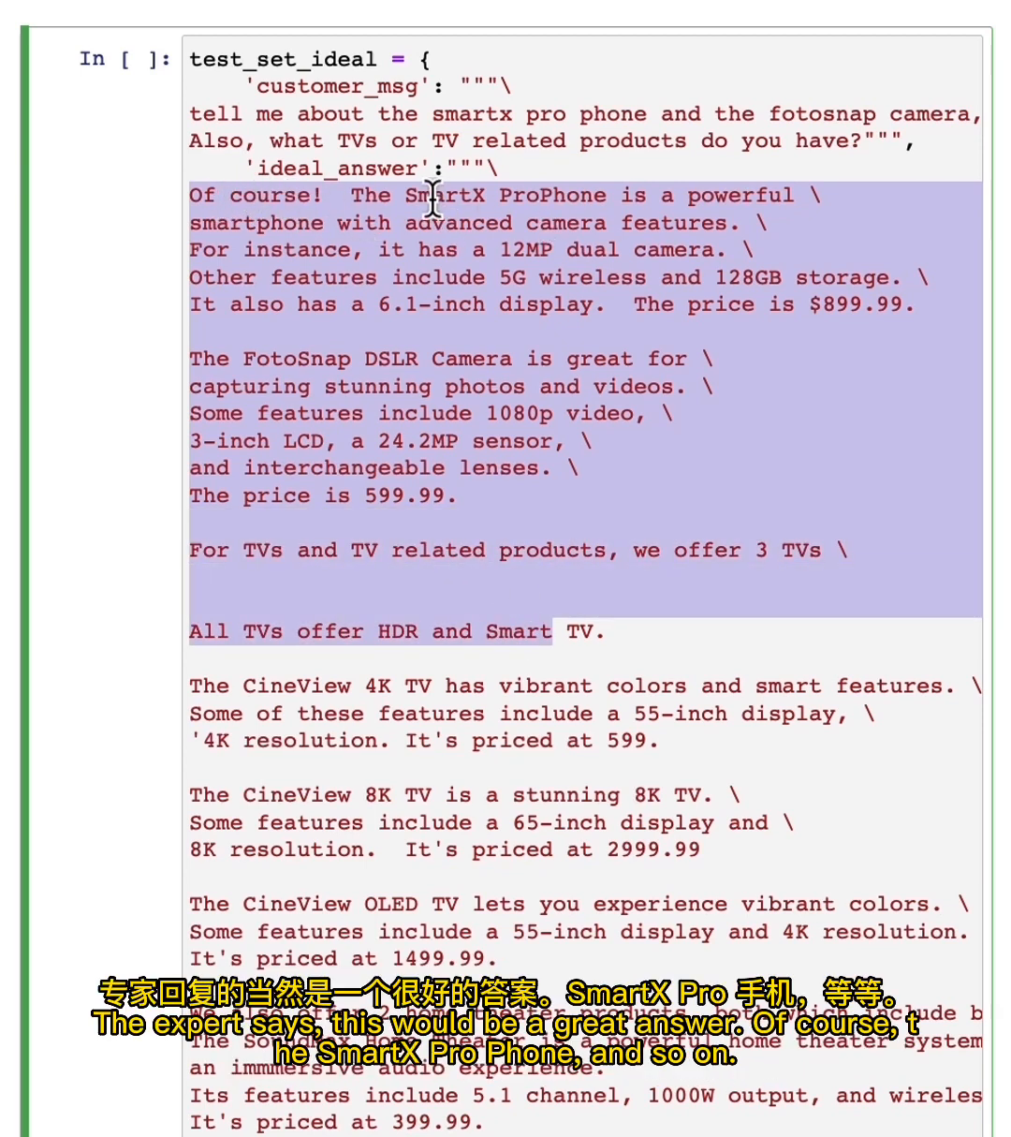
{"action": "scroll", "scroll_direction": "down", "scroll_amount": 3}
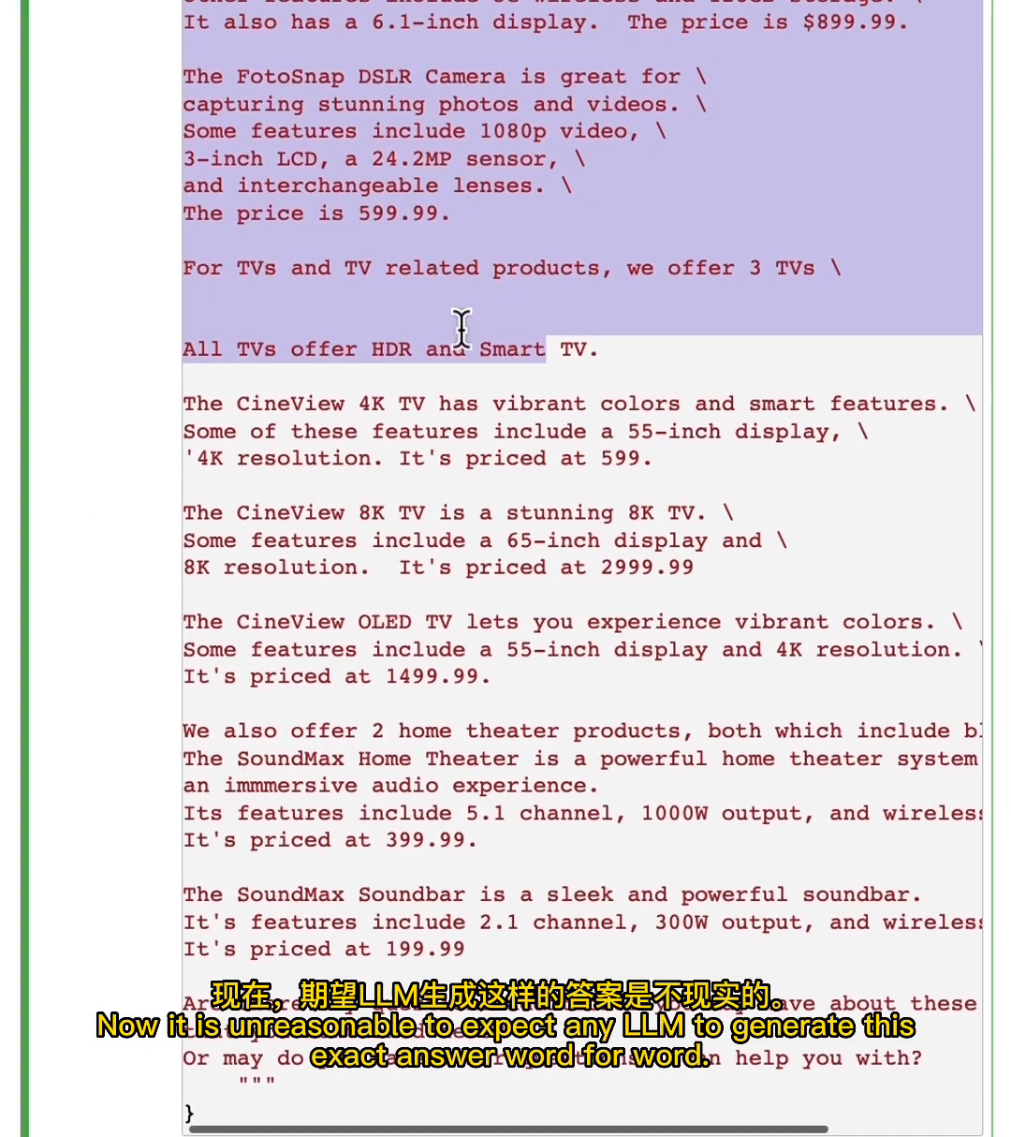
{"action": "left_click", "coordinate": [196, 323]}
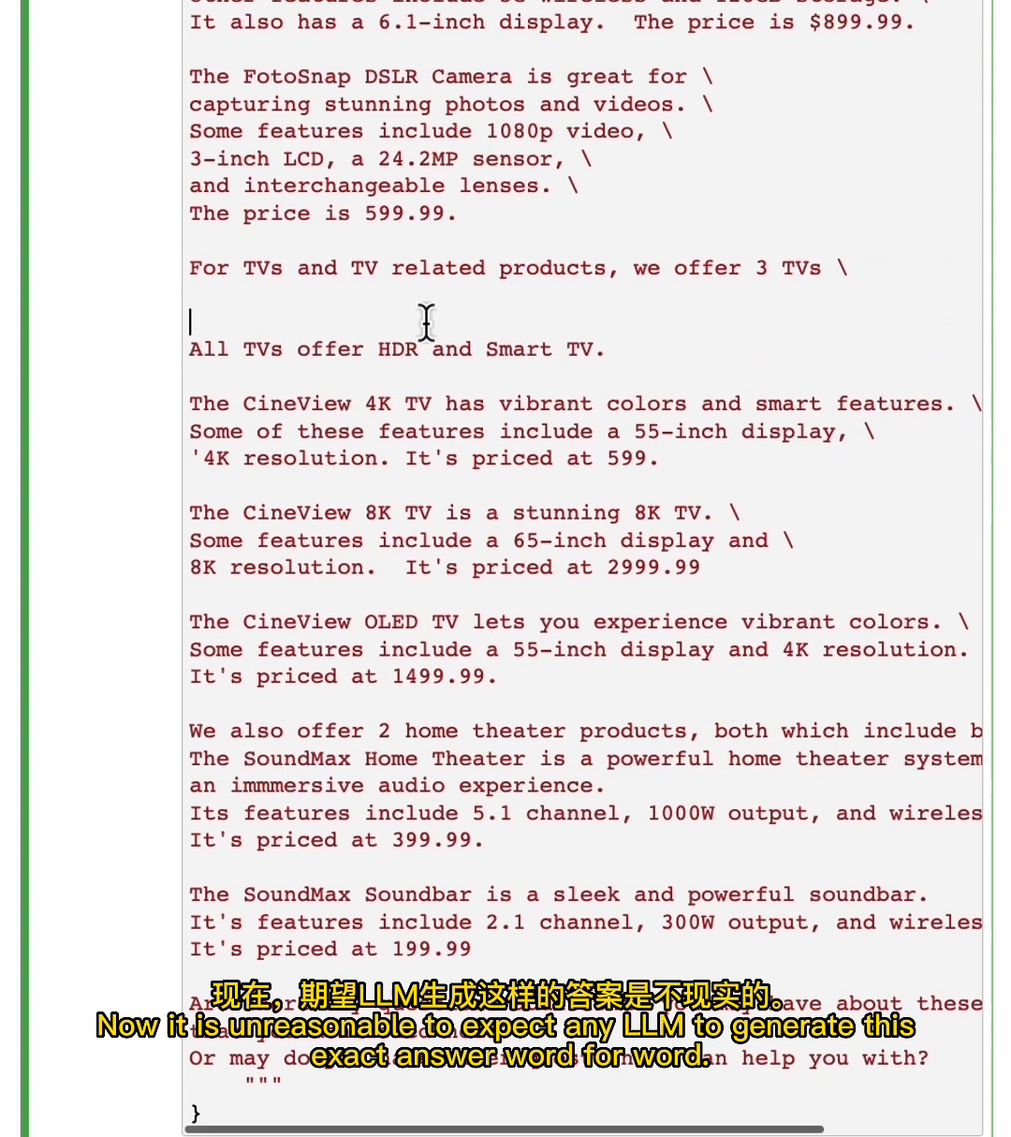
{"action": "scroll", "scroll_direction": "down", "scroll_amount": 3}
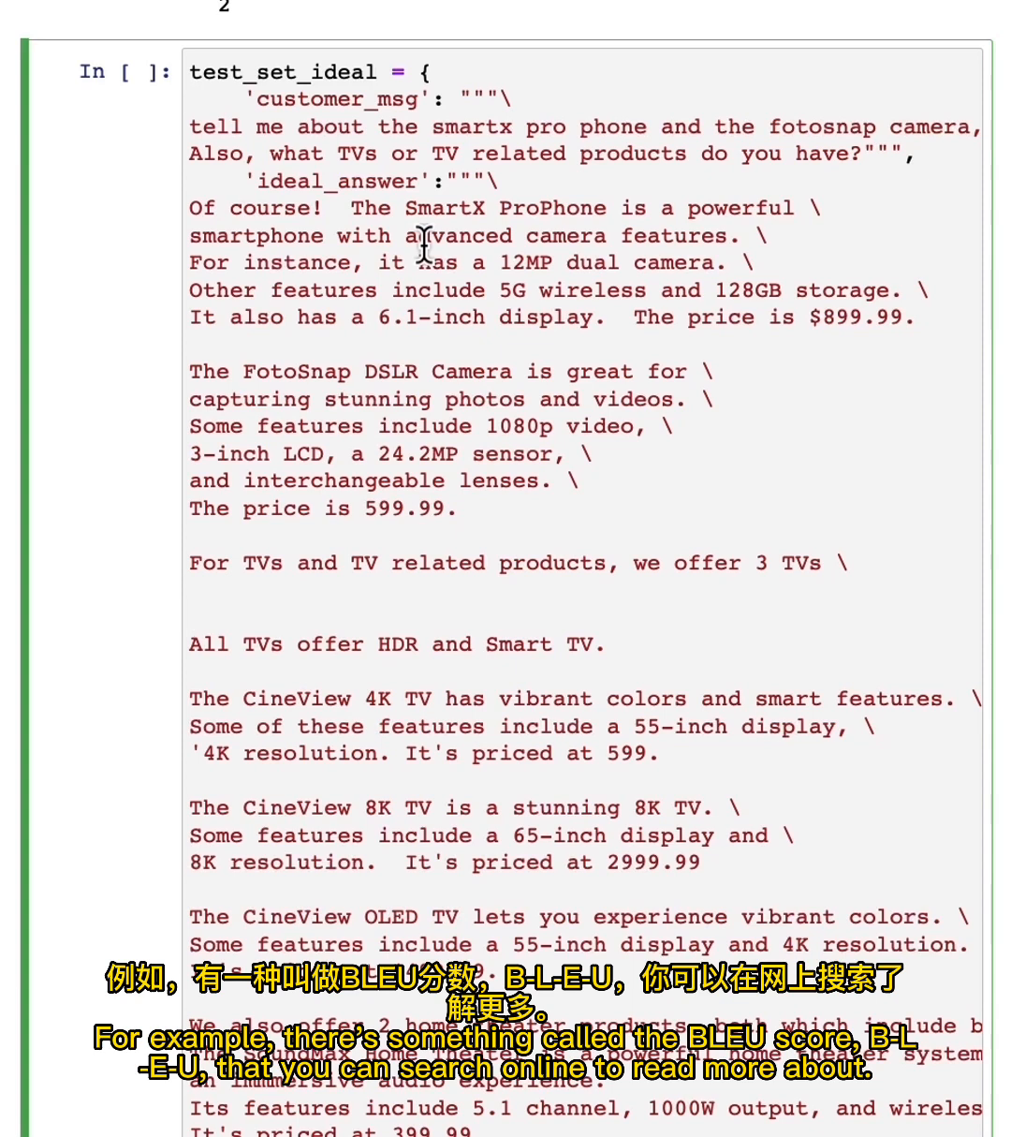
{"action": "mouse_move", "coordinate": [356, 370]}
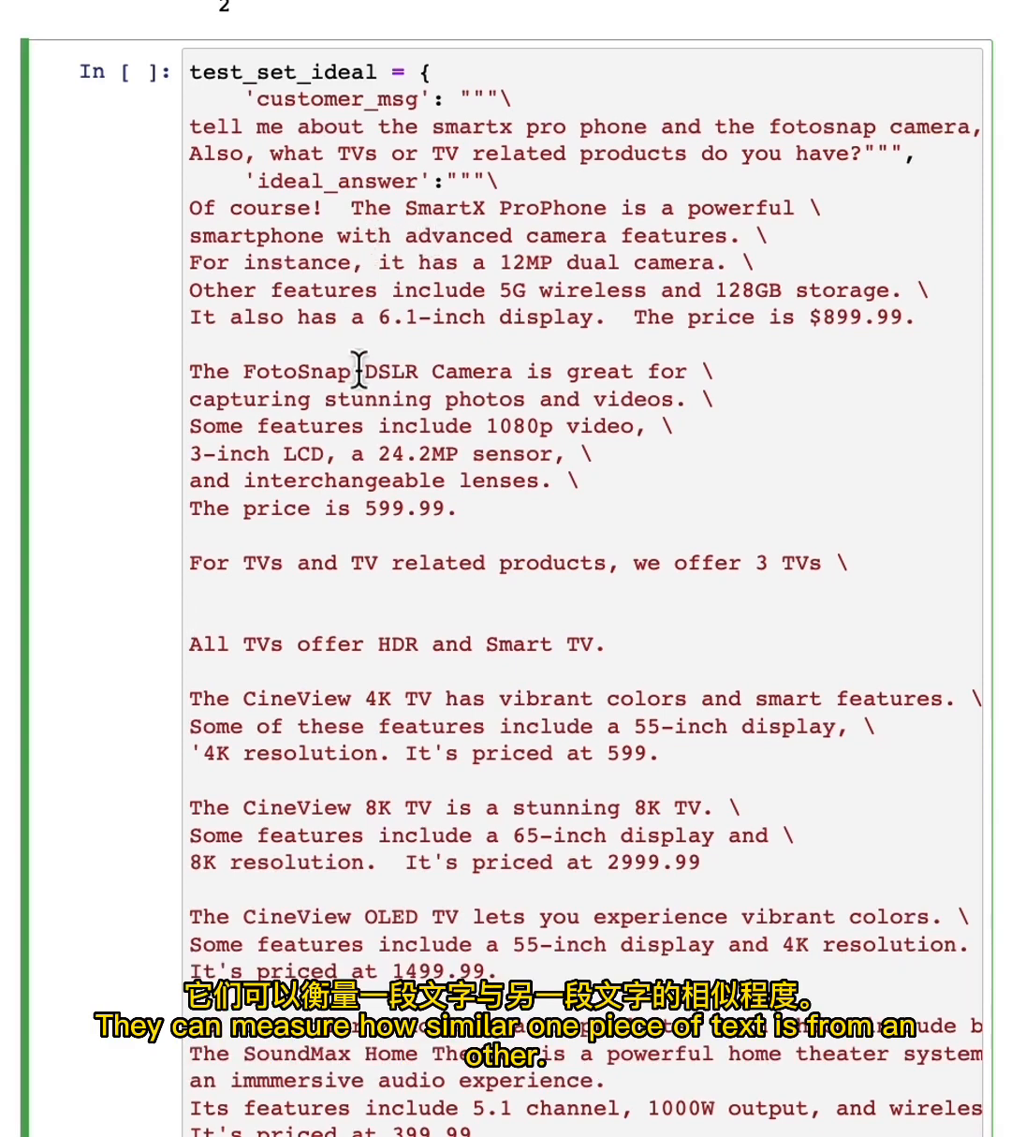
{"action": "mouse_move", "coordinate": [352, 375]}
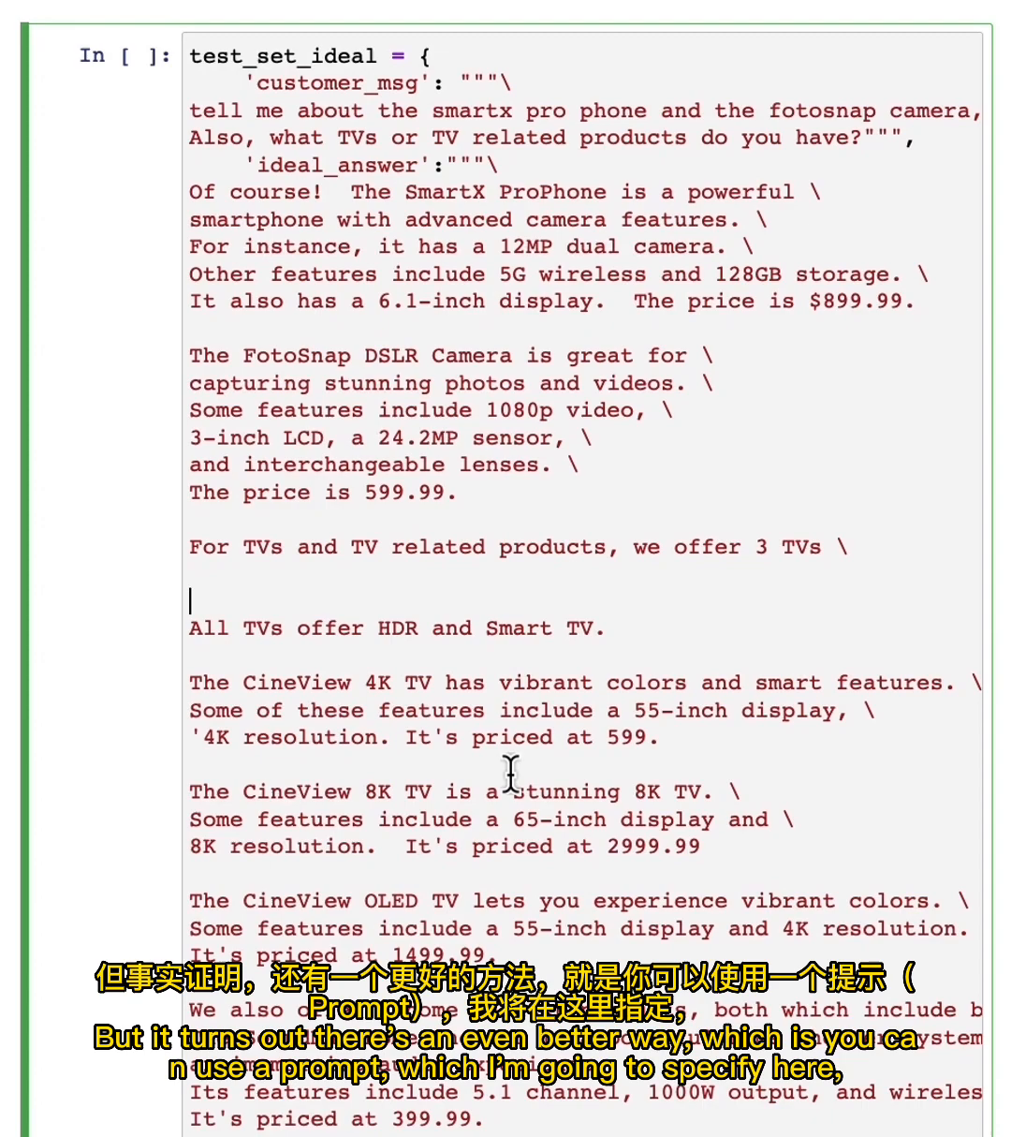
{"action": "scroll", "scroll_direction": "down", "scroll_amount": 3}
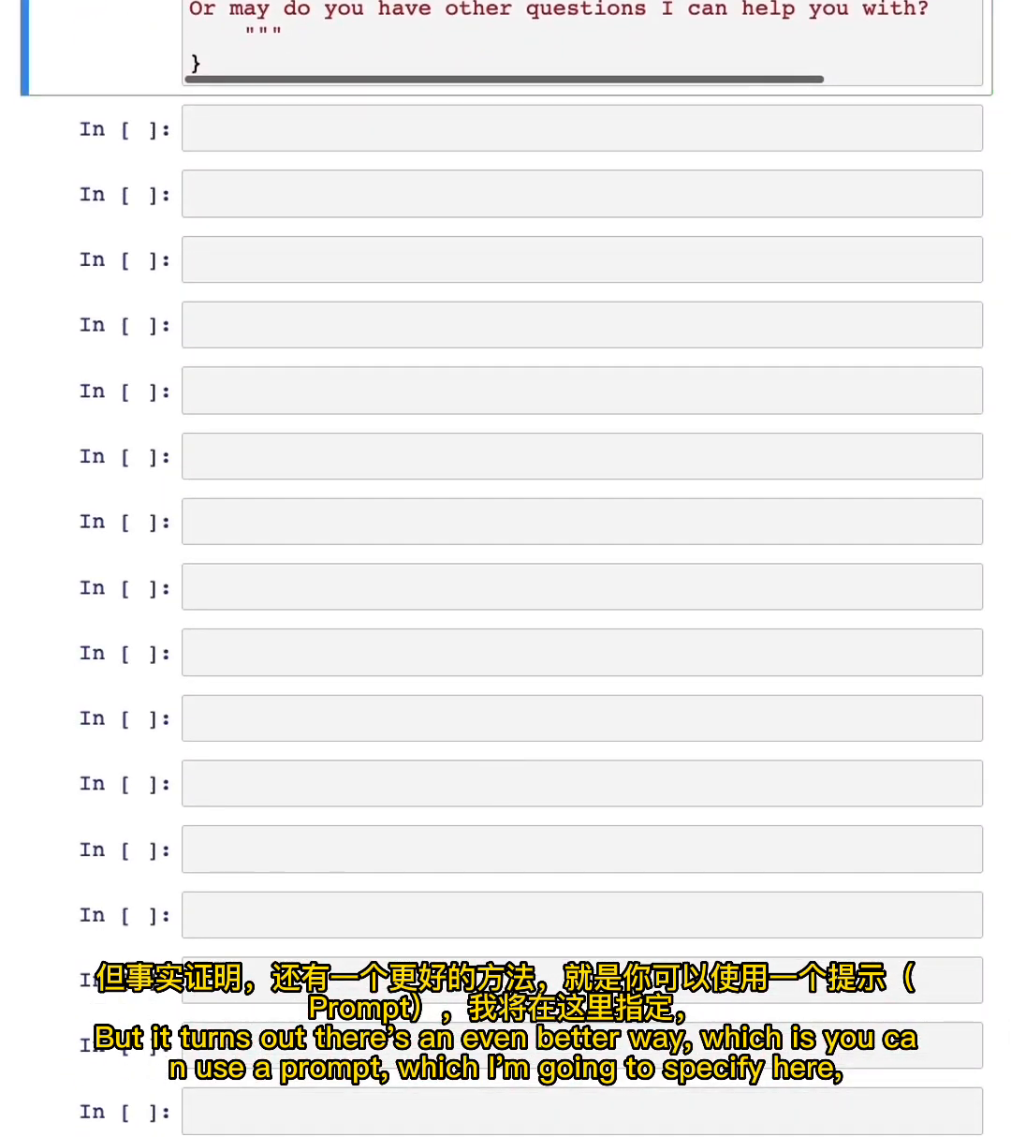
Scroll into the eval_vs_ideal function and its cust_msg and ideal-answer arguments
{"action": "scroll", "scroll_direction": "down", "scroll_amount": 3}
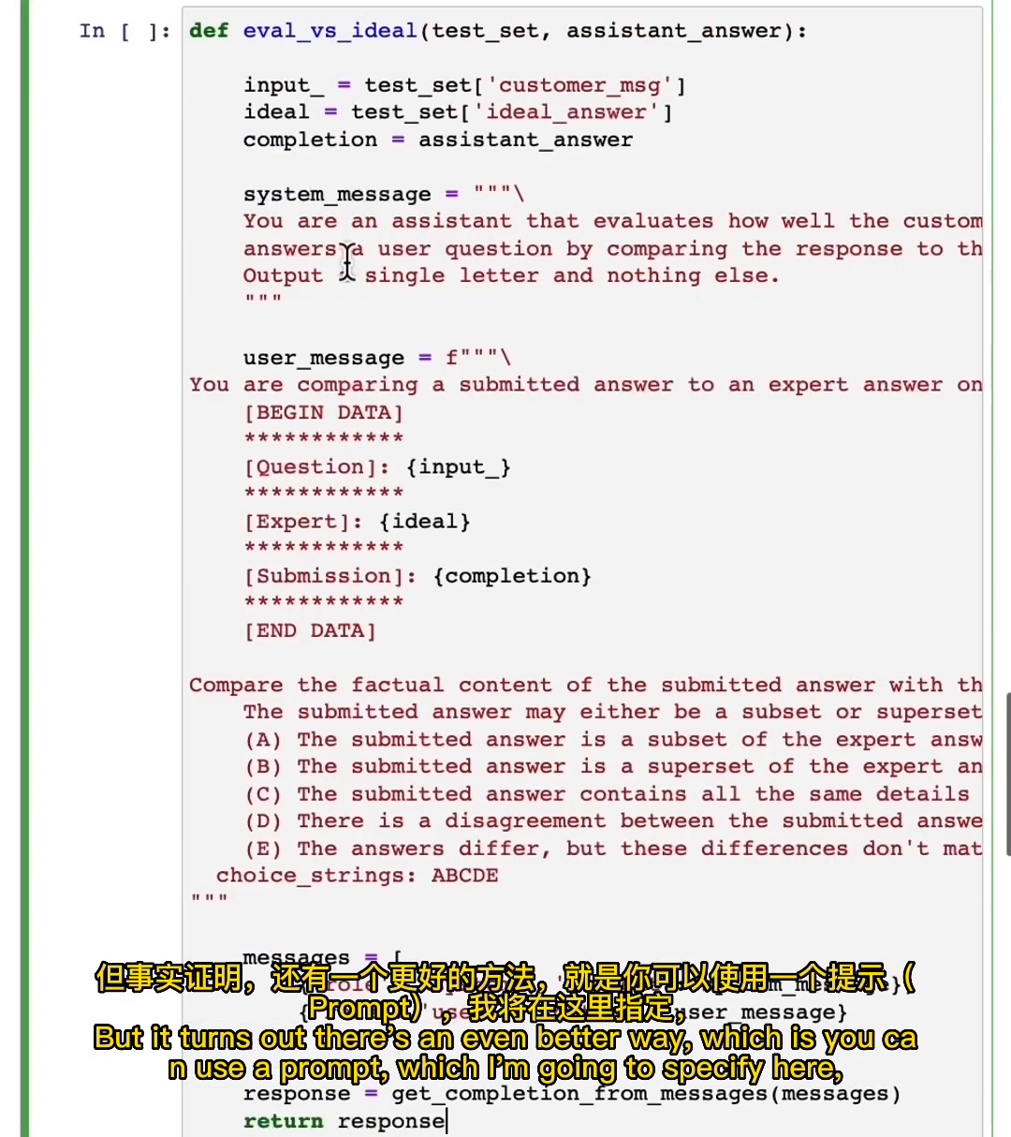
{"action": "scroll", "scroll_direction": "down", "scroll_amount": 3}
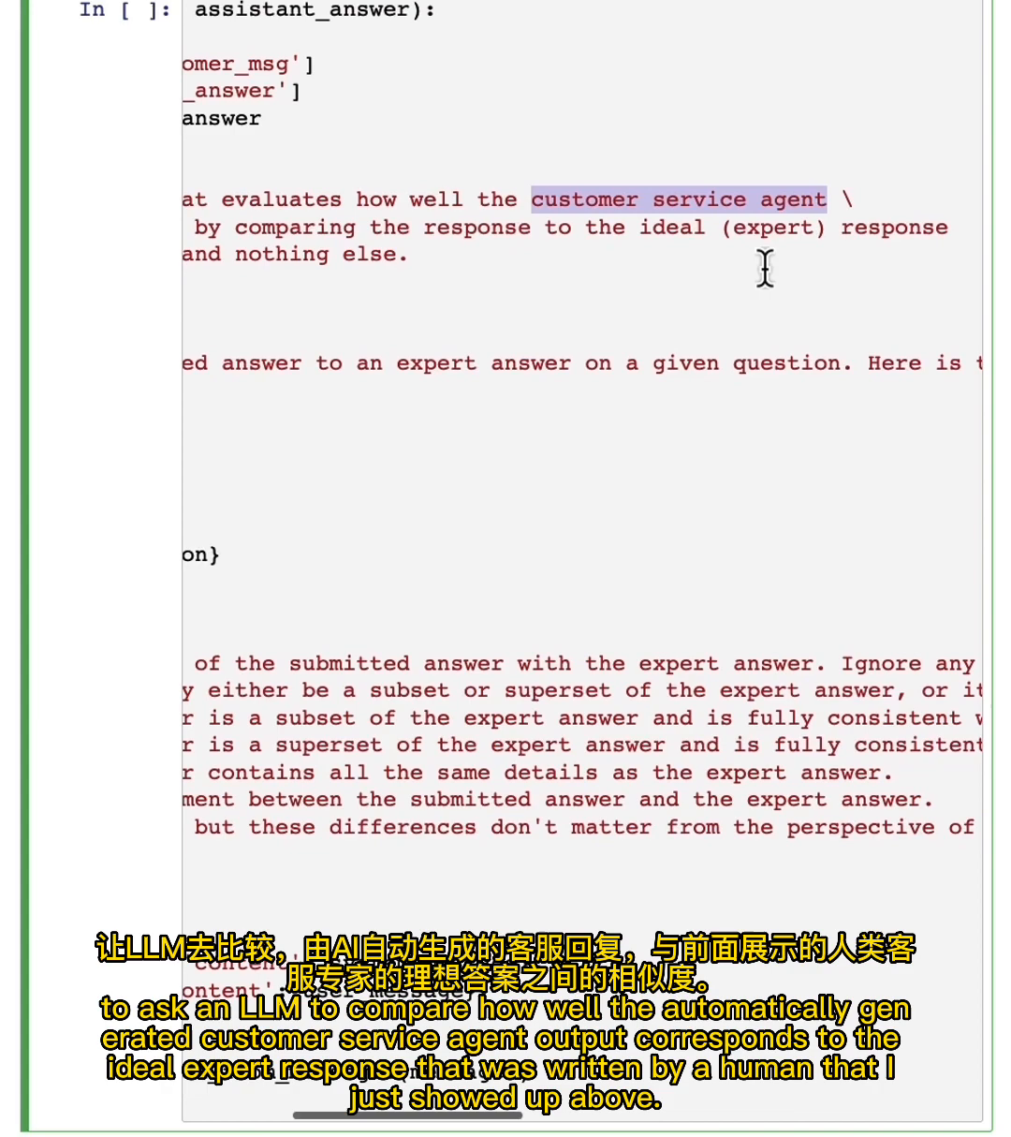
{"action": "scroll", "scroll_direction": "left", "scroll_amount": 3}
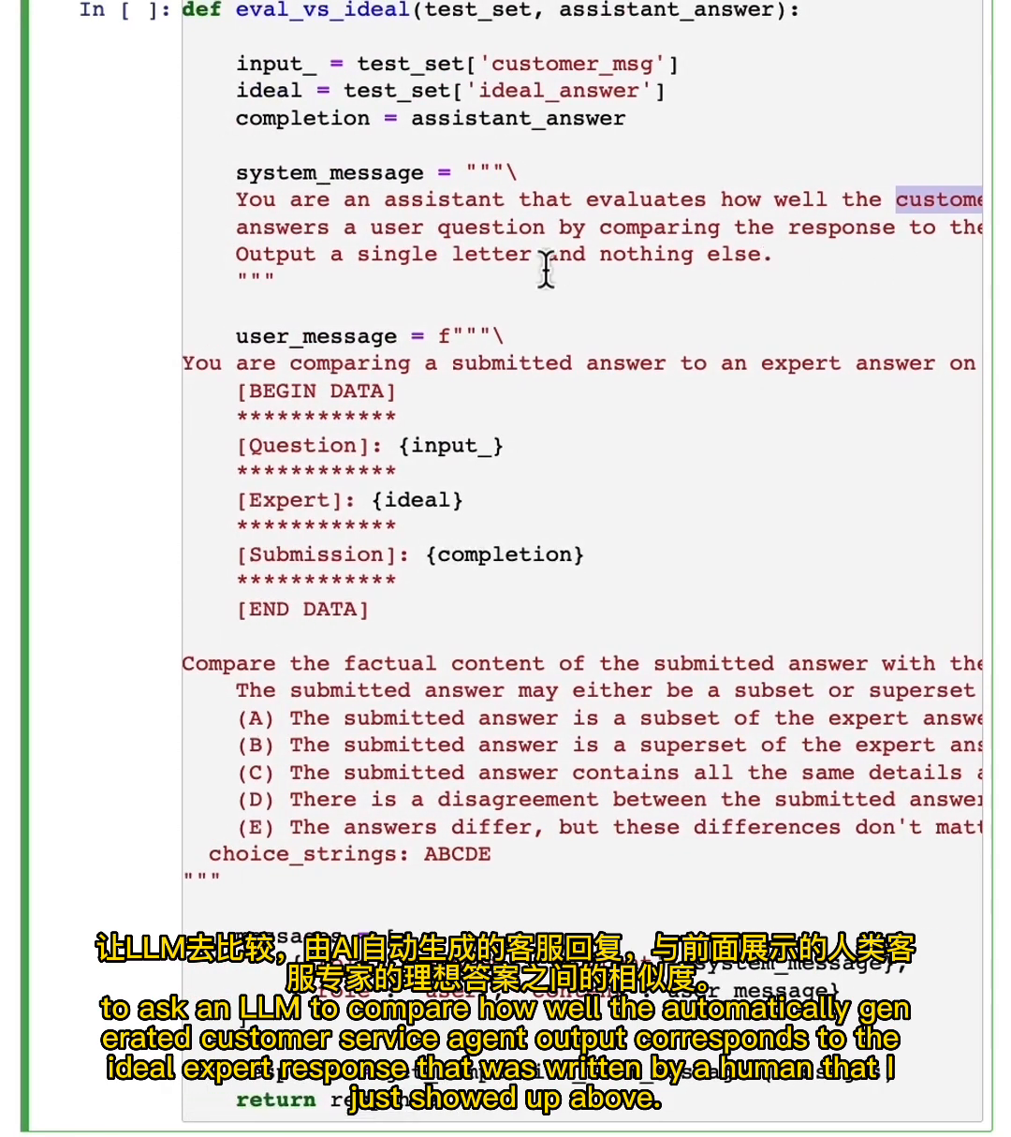
{"action": "scroll", "scroll_direction": "down", "scroll_amount": 3}
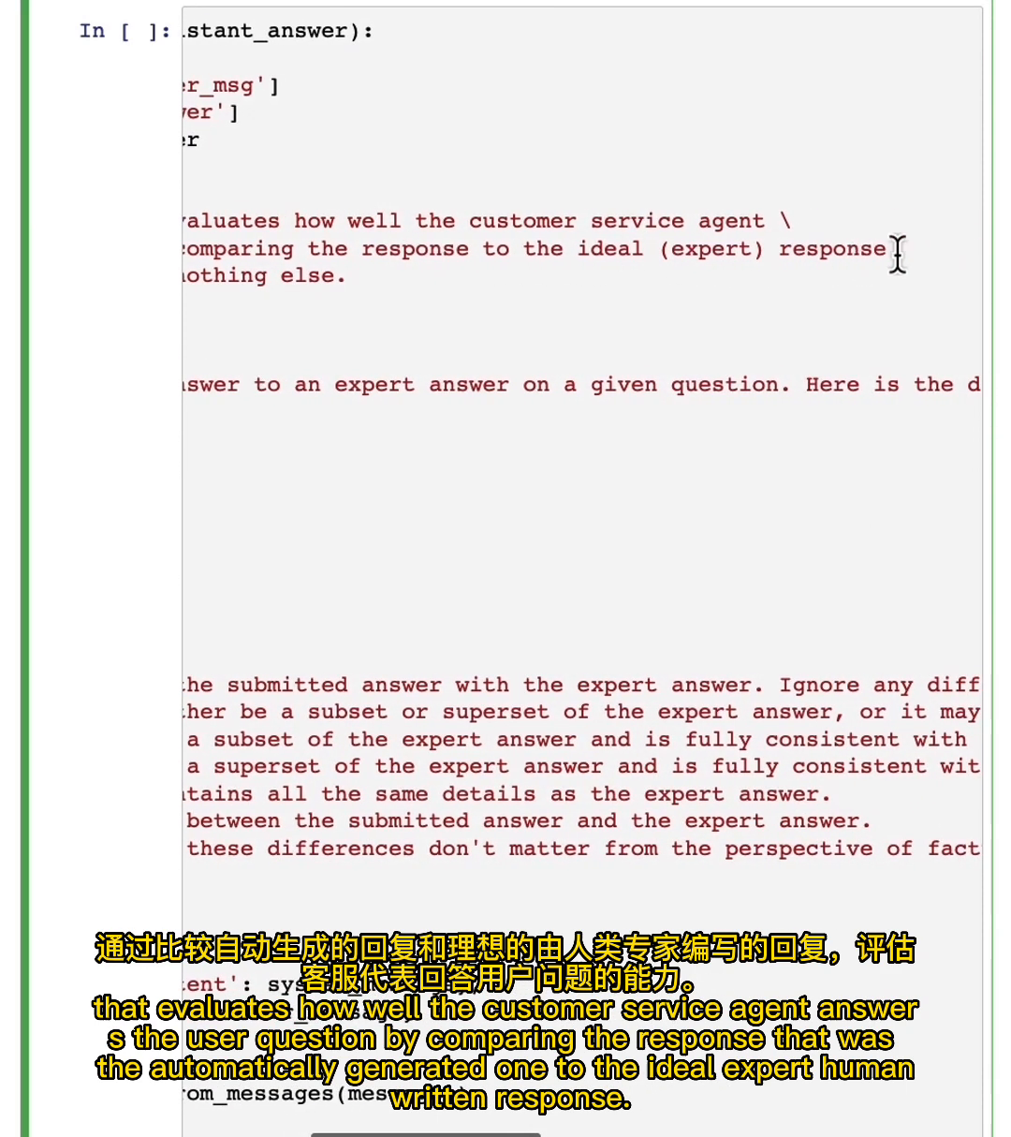
{"action": "scroll", "scroll_direction": "left", "scroll_amount": 3}
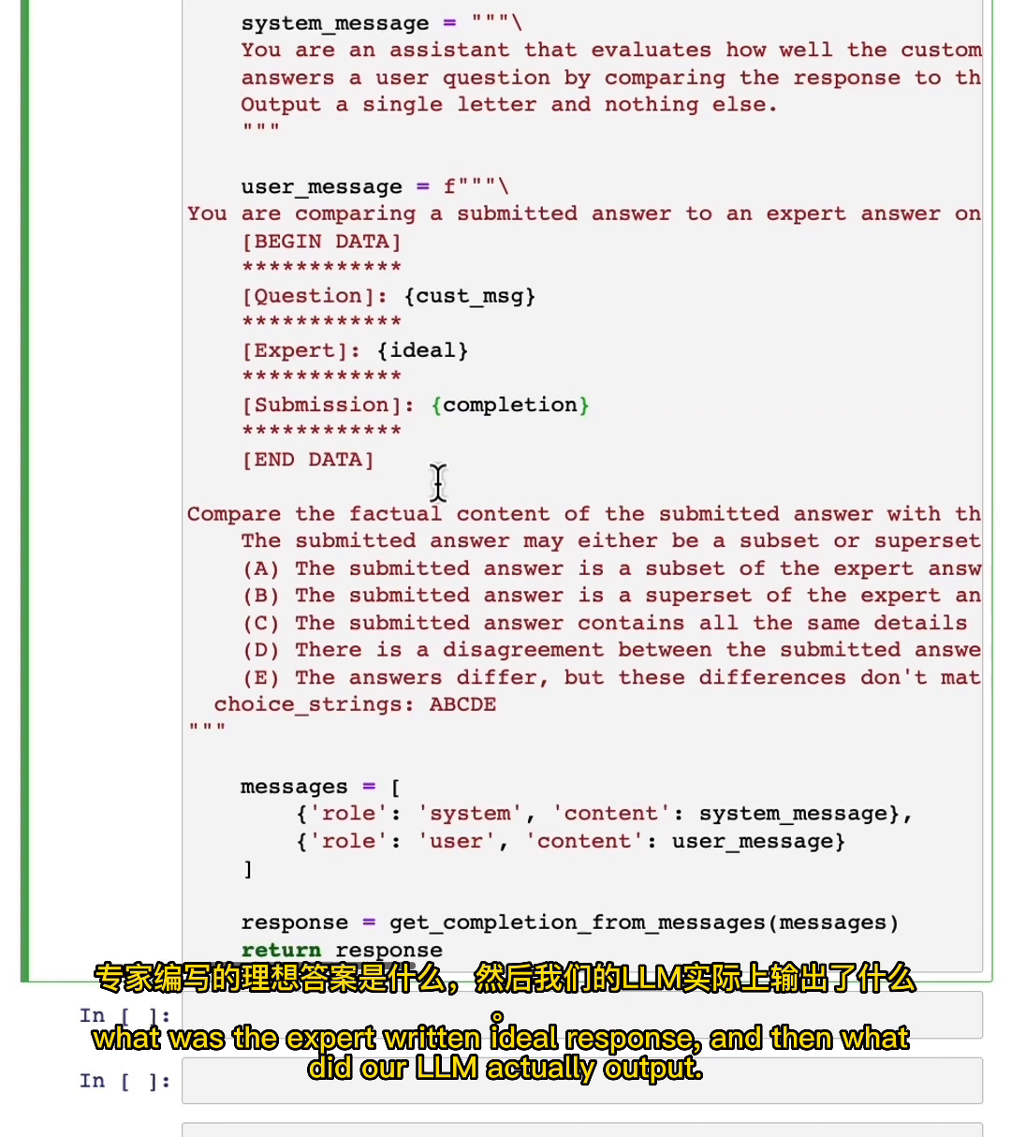
Highlight the prompt lines comparing the submission to the expert answer and the A–E grade choices
{"action": "scroll", "scroll_direction": "down", "scroll_amount": 3}
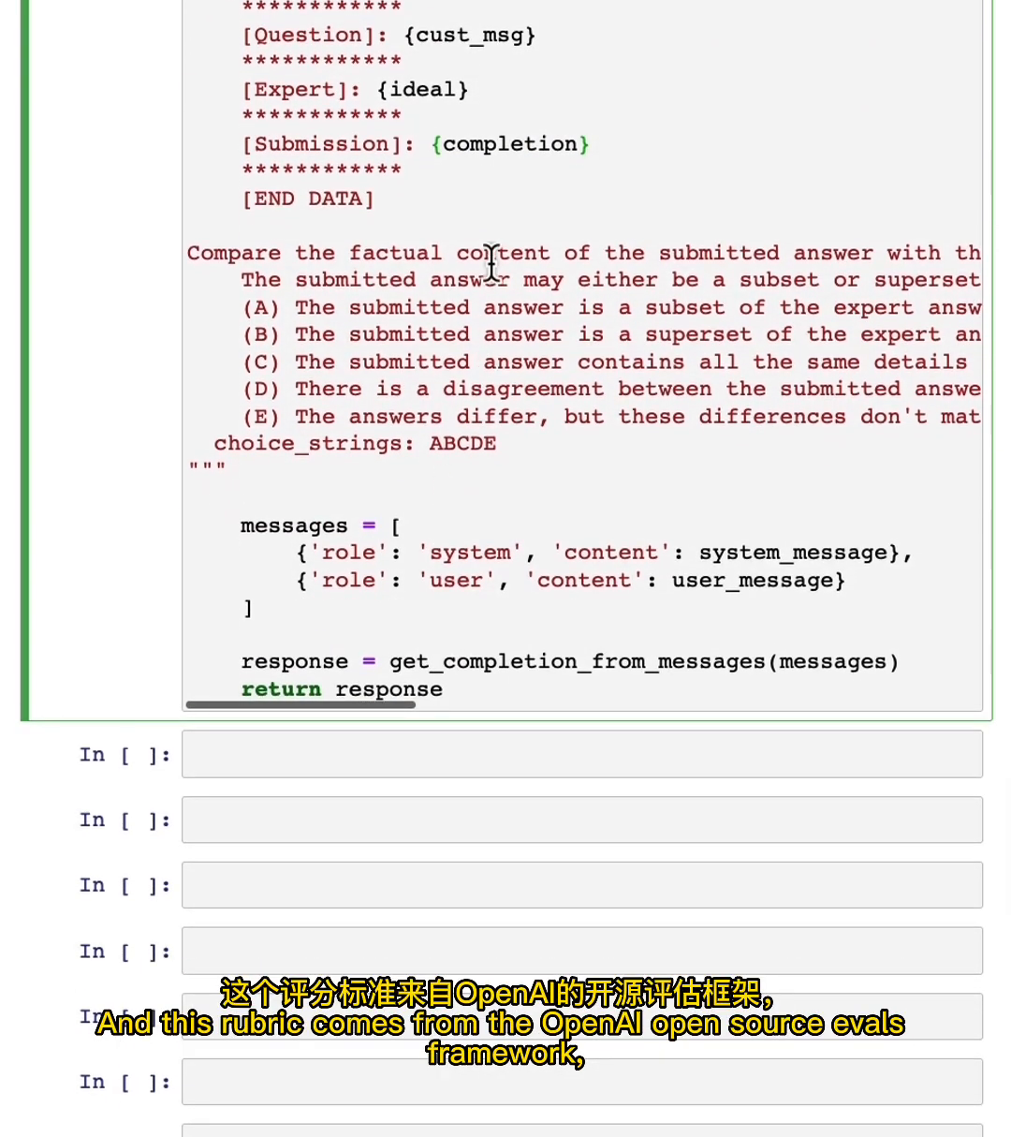
{"action": "left_click_drag", "start_coordinate": [495, 251], "coordinate": [487, 416]}
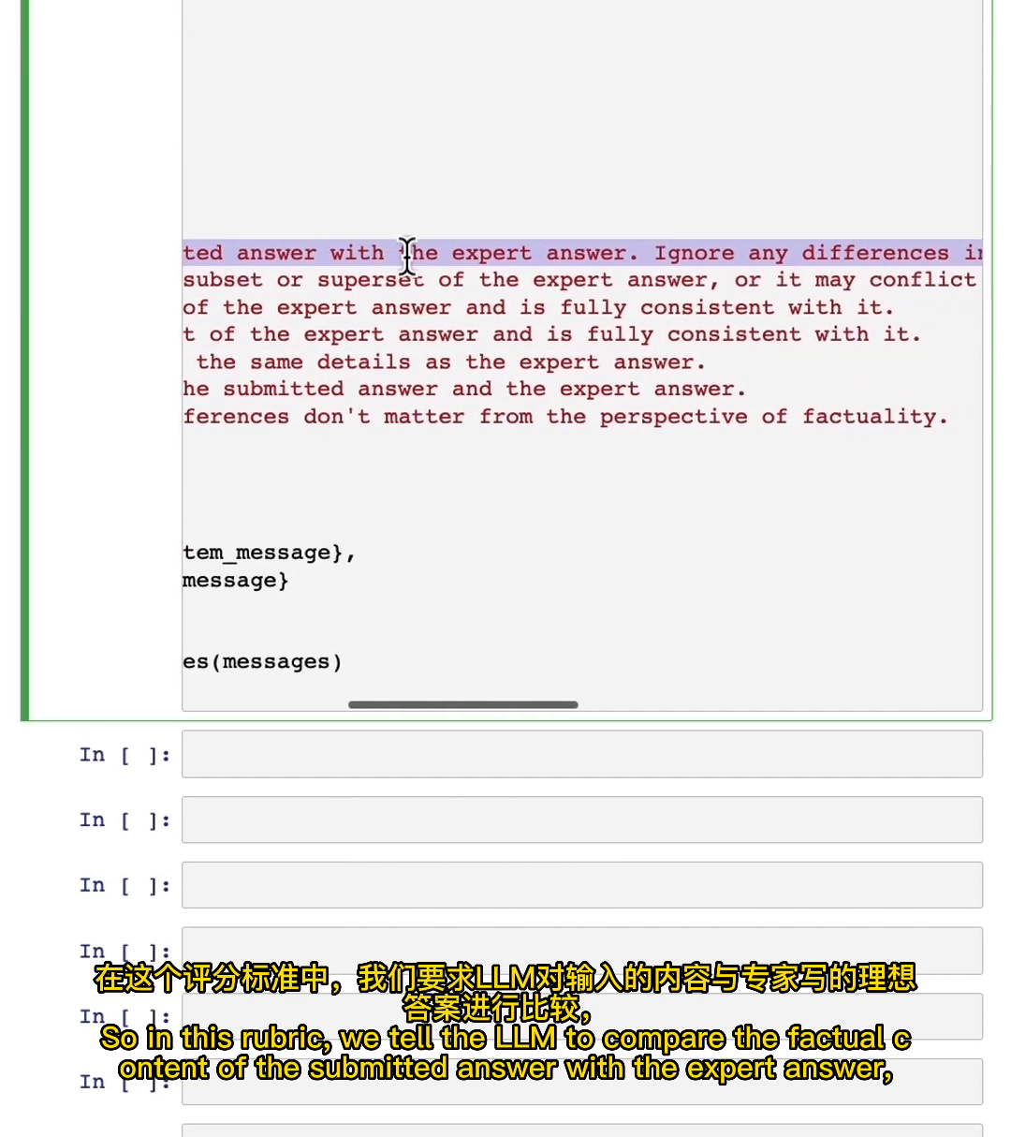
{"action": "scroll", "scroll_direction": "right", "scroll_amount": 3}
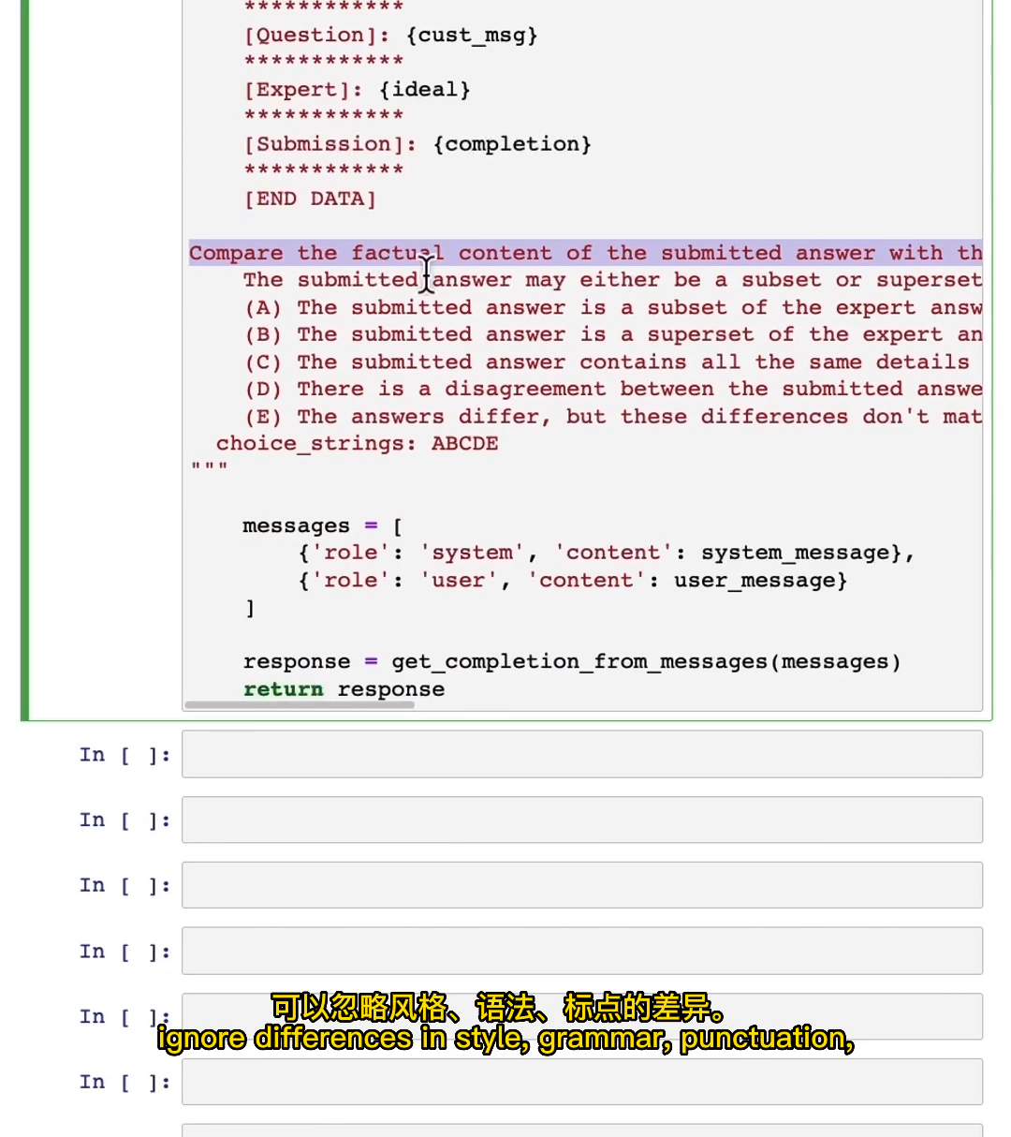
{"action": "scroll", "scroll_direction": "down", "scroll_amount": 3}
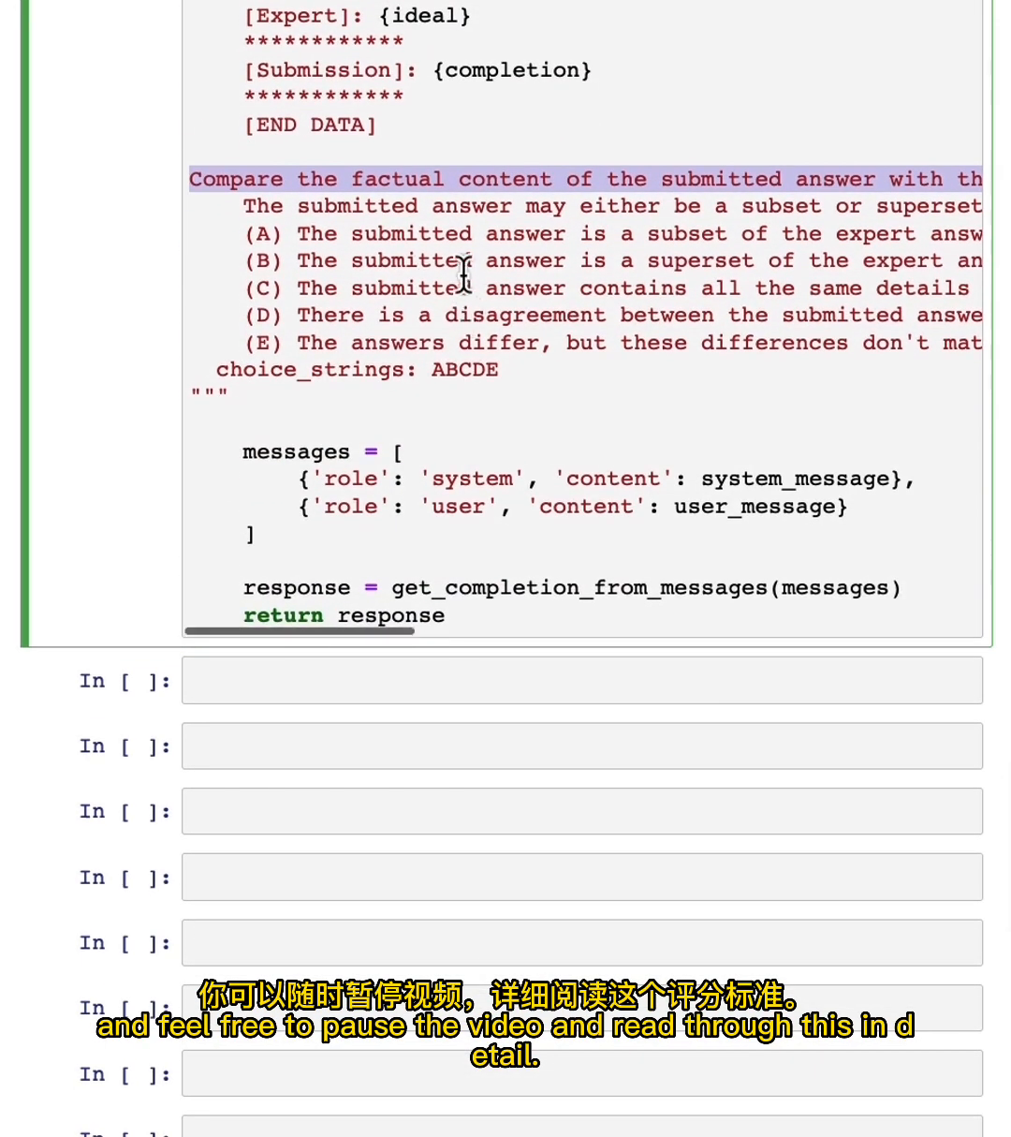
{"action": "mouse_move", "coordinate": [393, 270]}
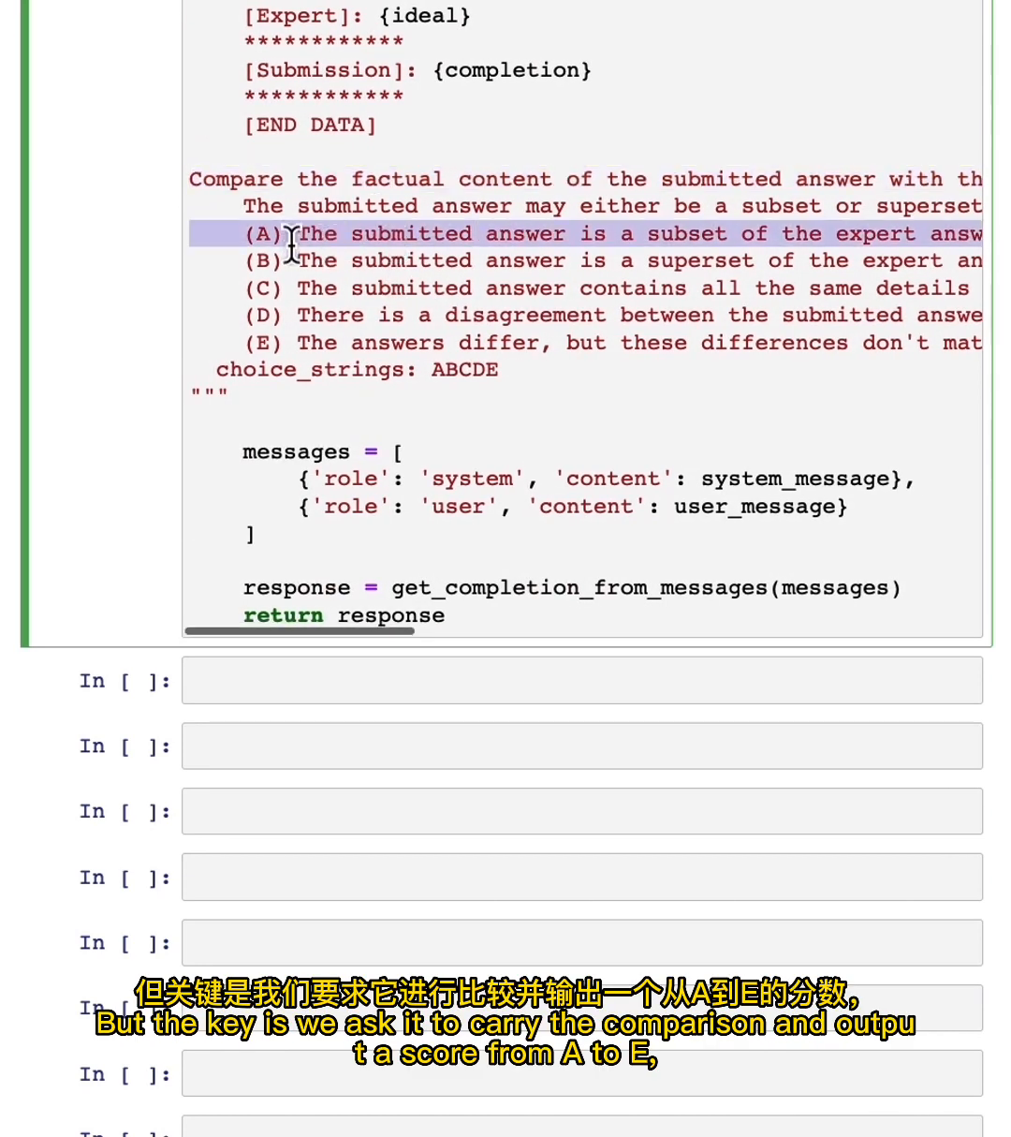
{"action": "left_click_drag", "start_coordinate": [296, 234], "coordinate": [296, 352]}
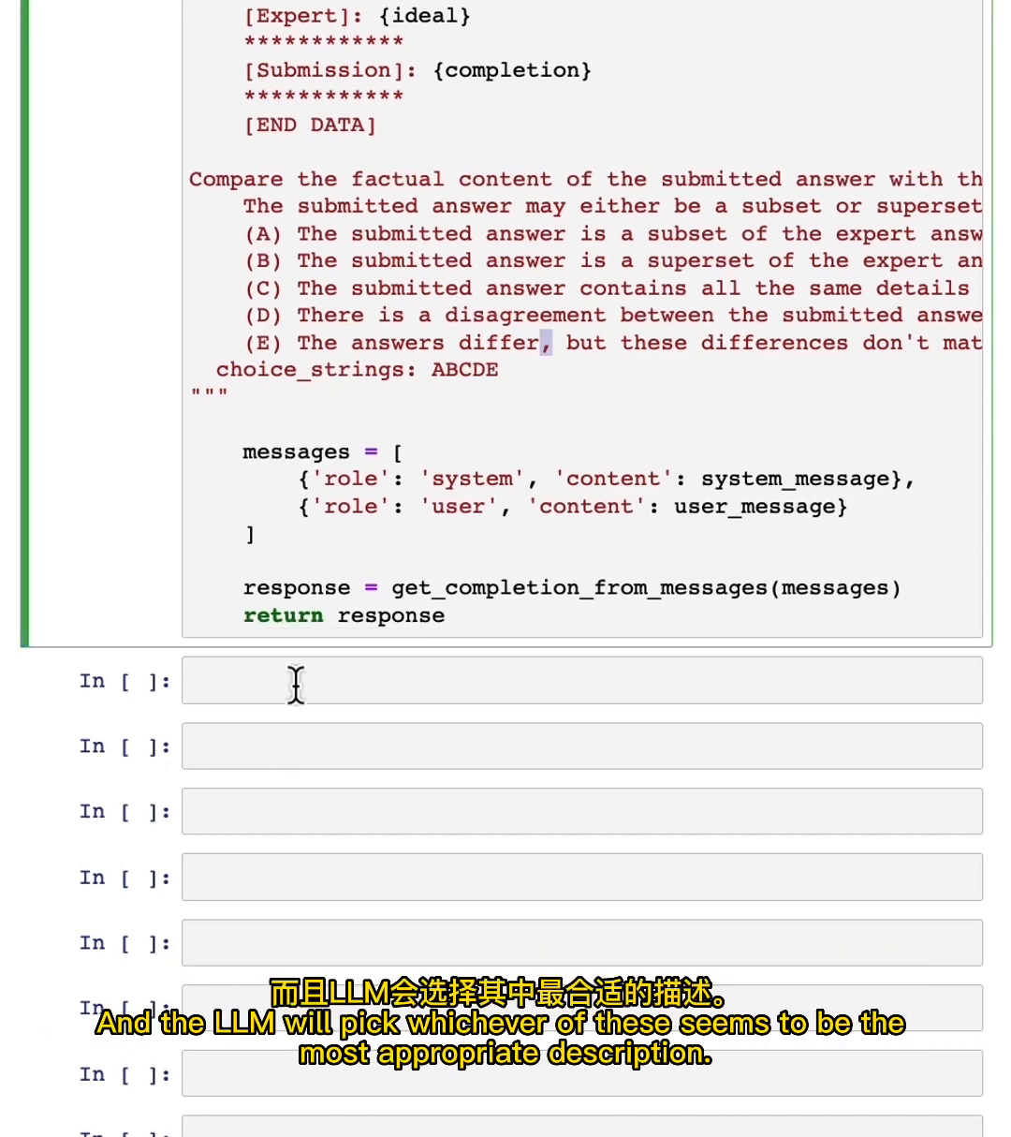
Print assistant_answer and grade it with eval_vs_ideal against test_set_ideal, returning 'A'
{"action": "type", "text": "print(assistant_answer)"}
{"action": "left_click", "coordinate": [582, 745]}
{"action": "type", "text": "eval_vs_ideal(test_set_ideal, assistant_answer)"}
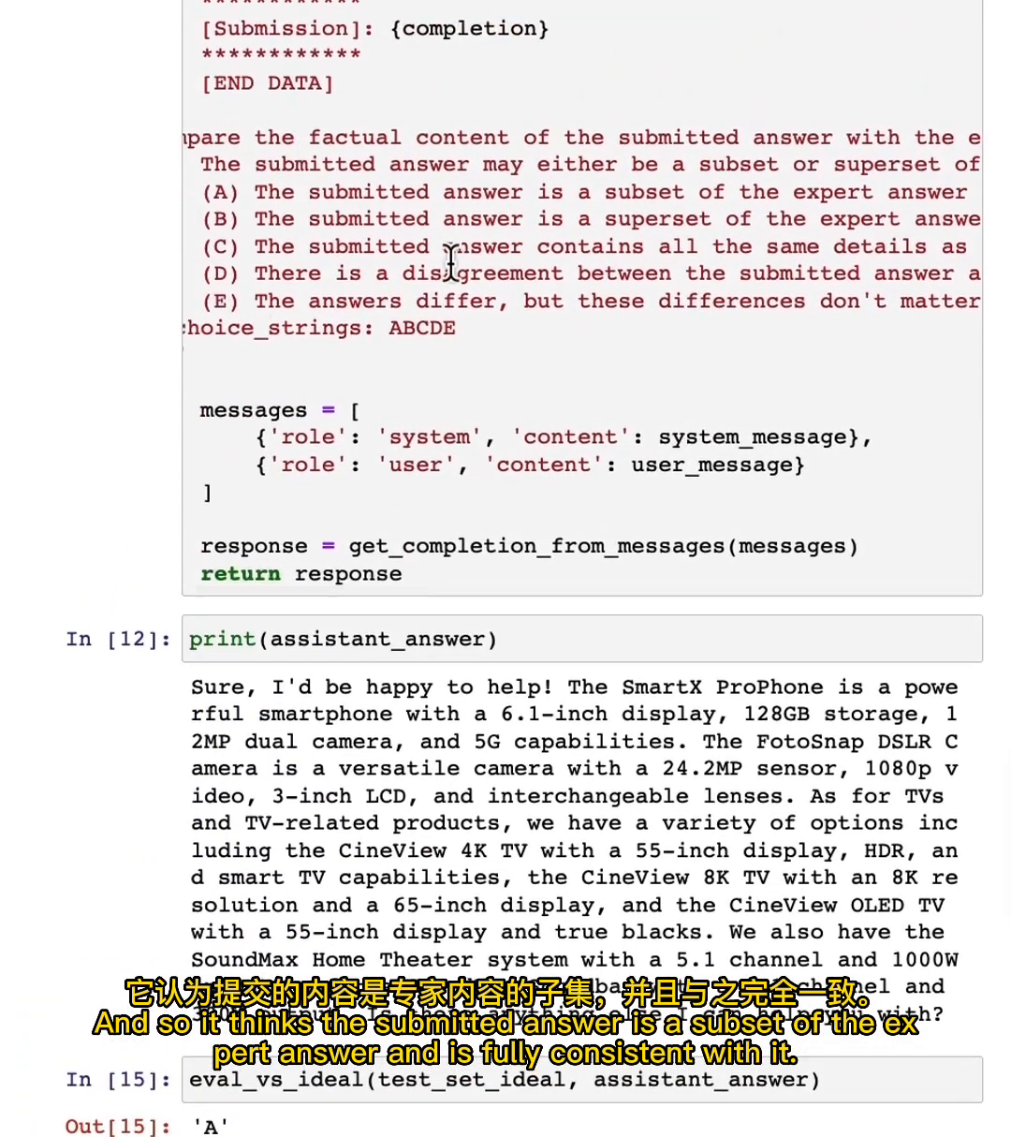
{"action": "scroll", "scroll_direction": "right", "scroll_amount": 3}
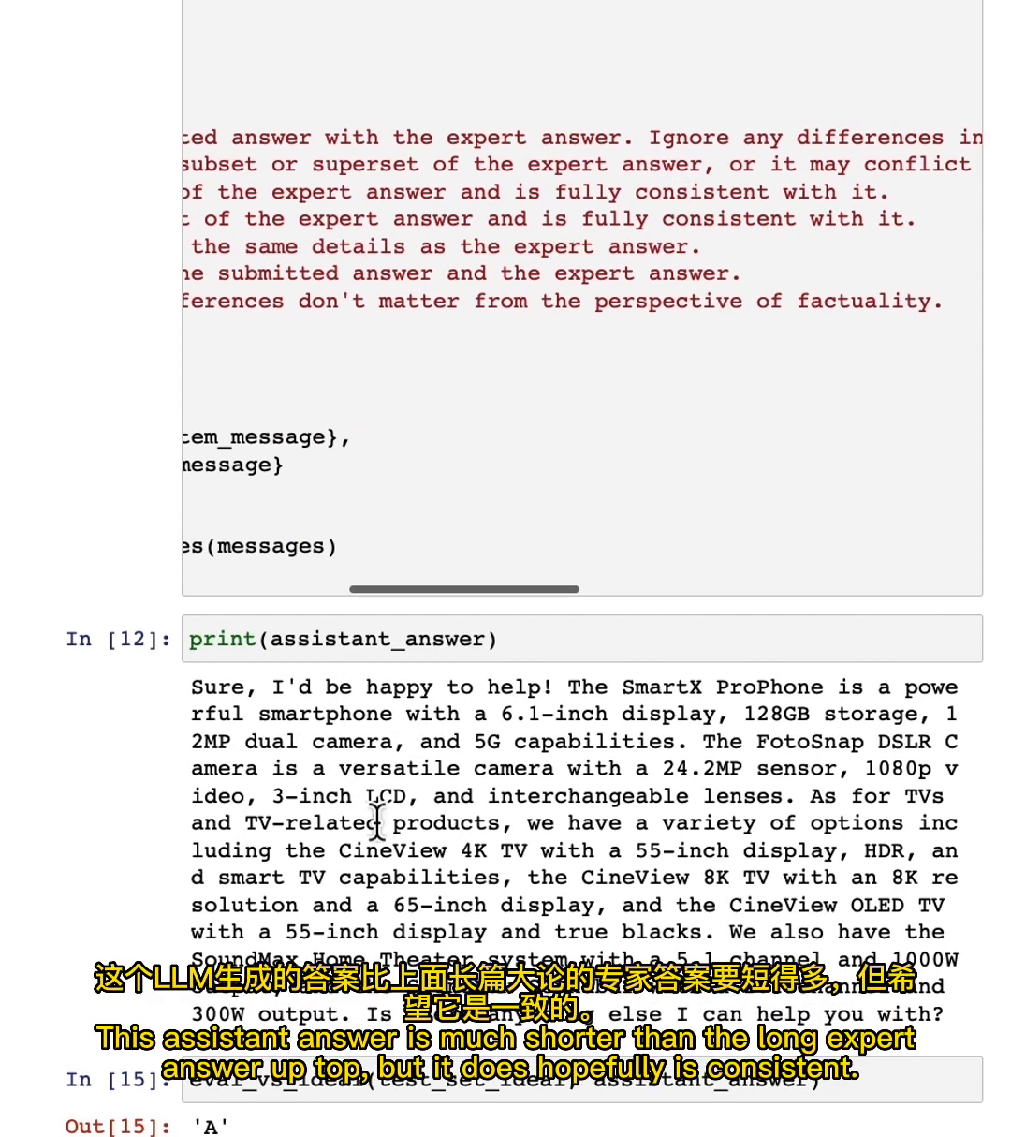
{"action": "mouse_move", "coordinate": [588, 420]}
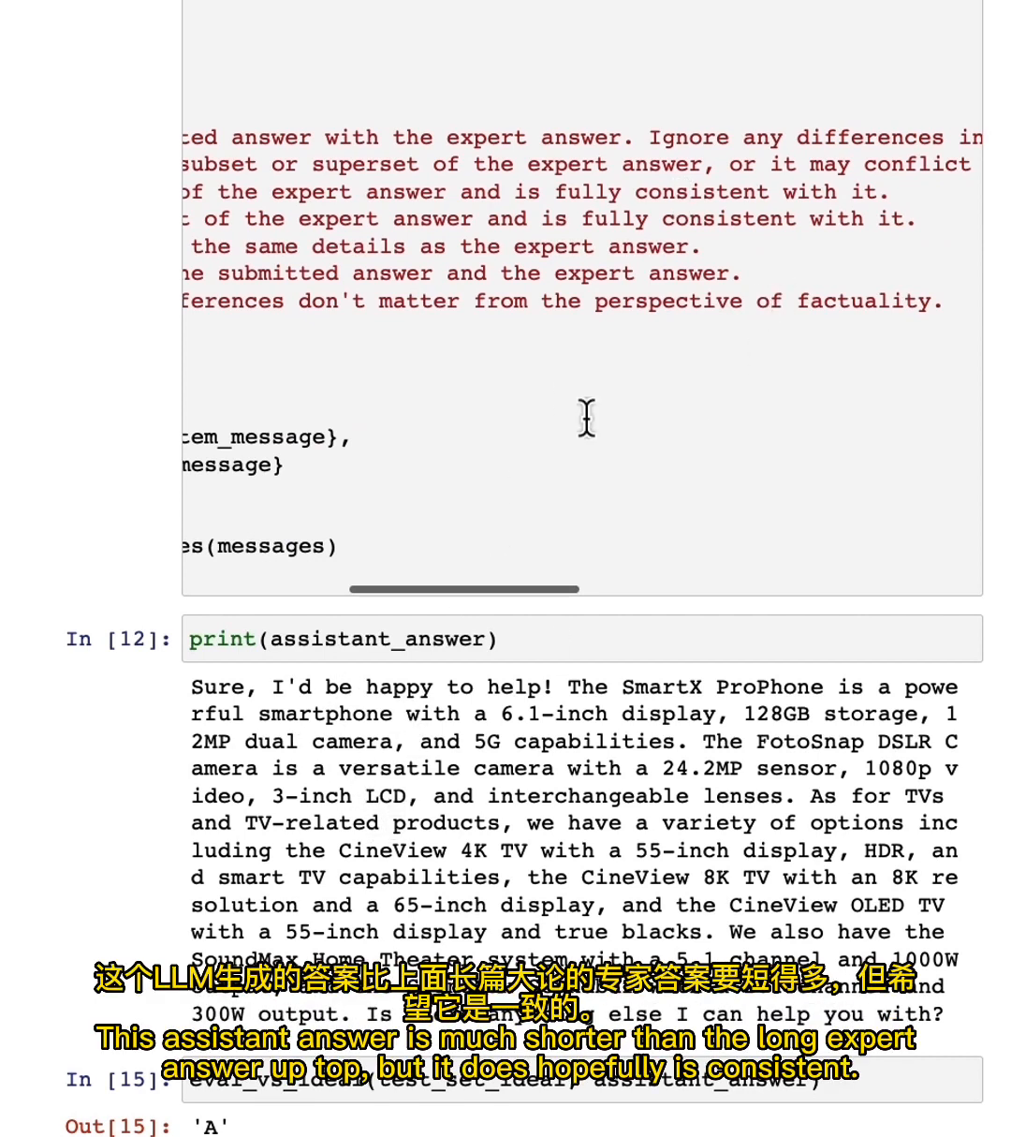
{"action": "scroll", "scroll_direction": "left", "scroll_amount": 3}
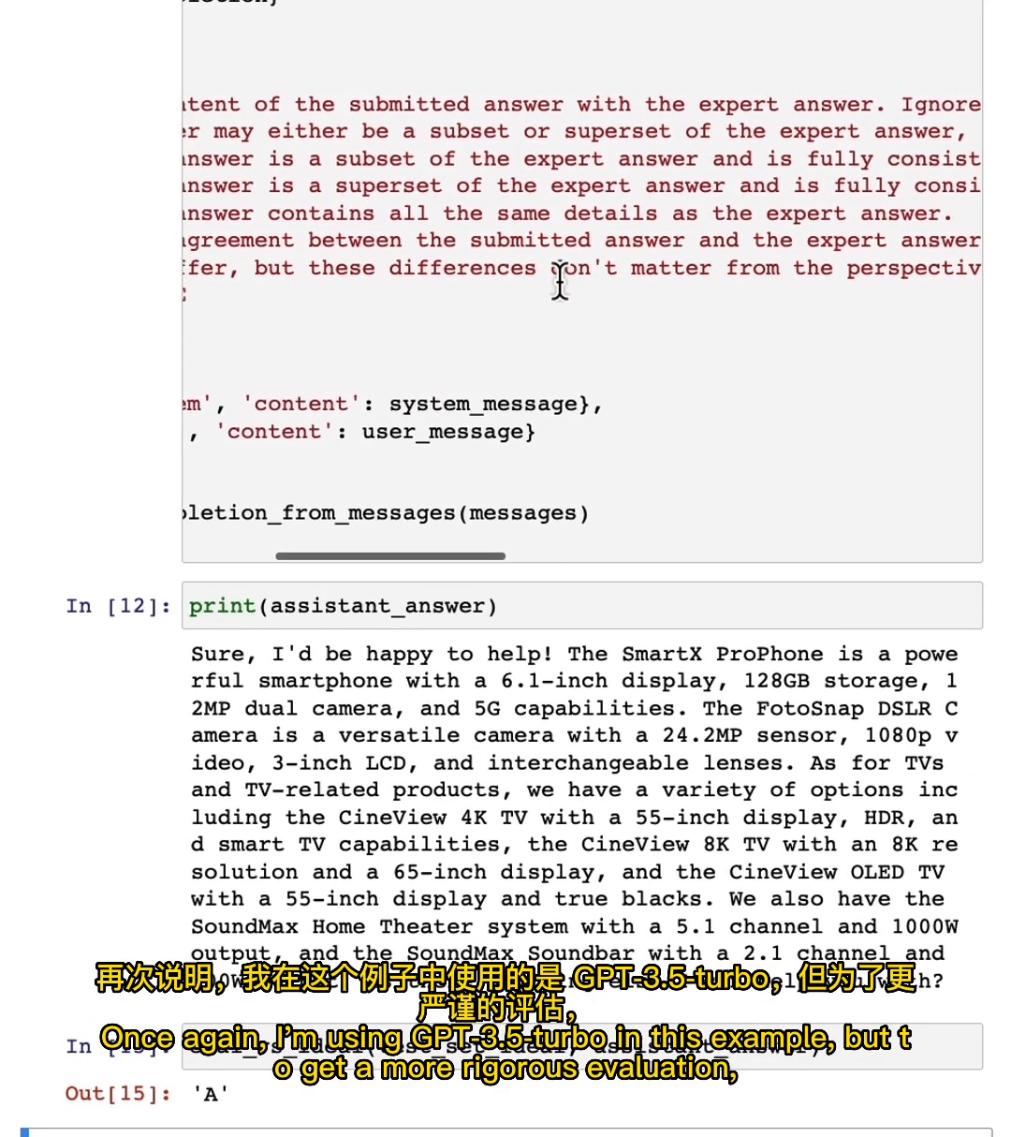
{"action": "scroll", "scroll_direction": "down", "scroll_amount": 3}
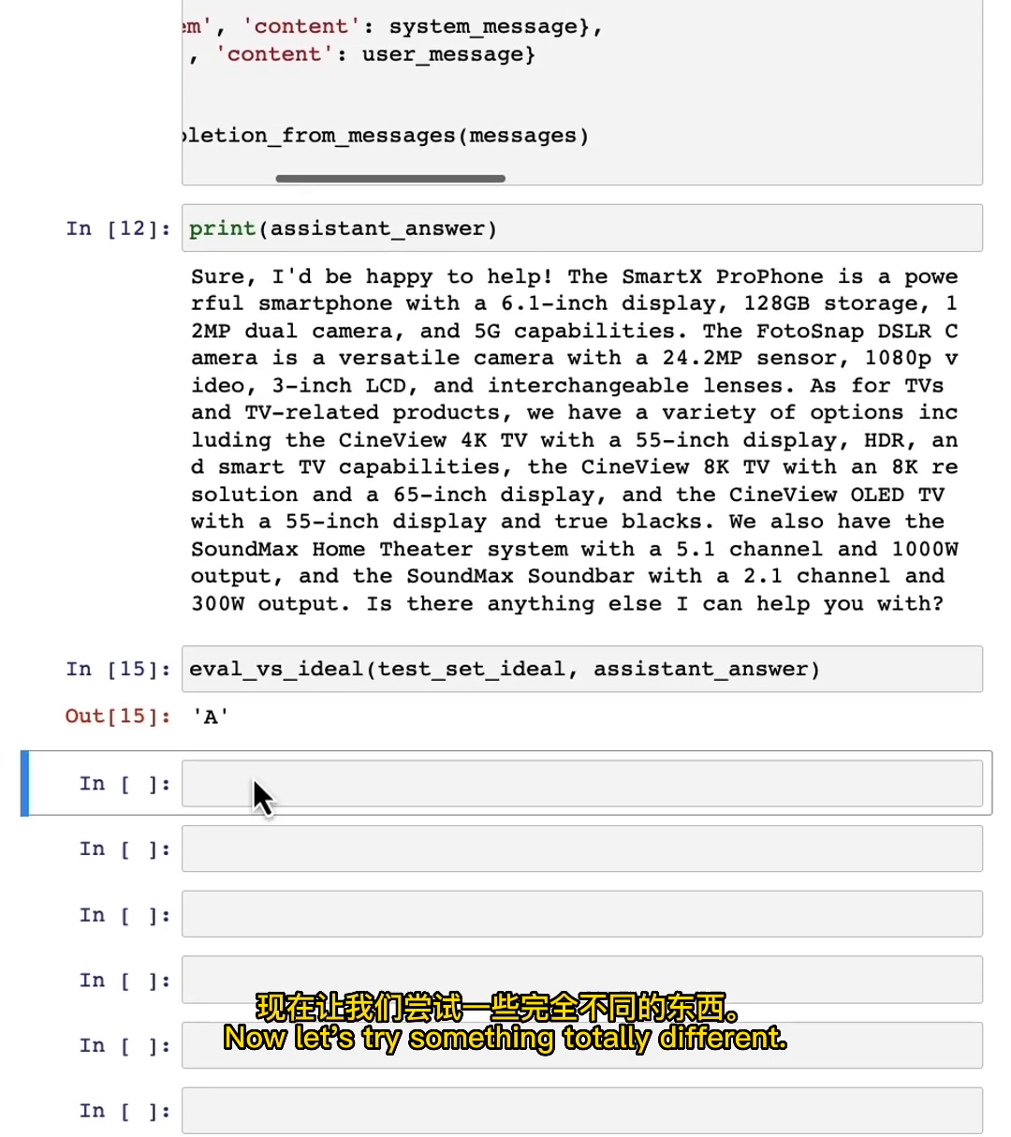
Define assistant_answer_2 as "life is like a box of chocolates" and grade it with eval_vs_ideal, returning 'D'
{"action": "type", "text": "assistant_answer_2 = \"life is like a box of chocolates\""}
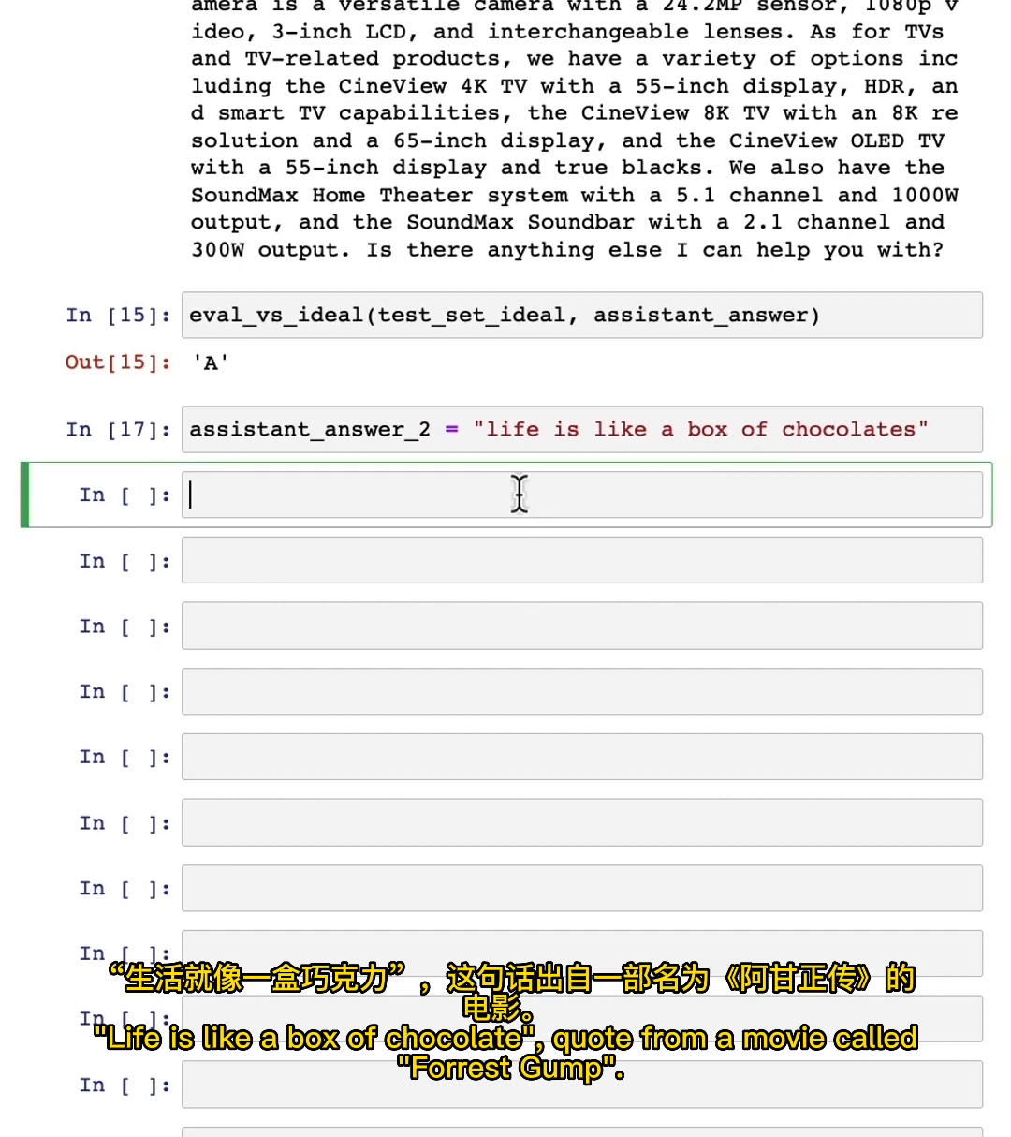
{"action": "type", "text": "eval_vs_ideal(test_set_ideal, assistant_answer_2)"}
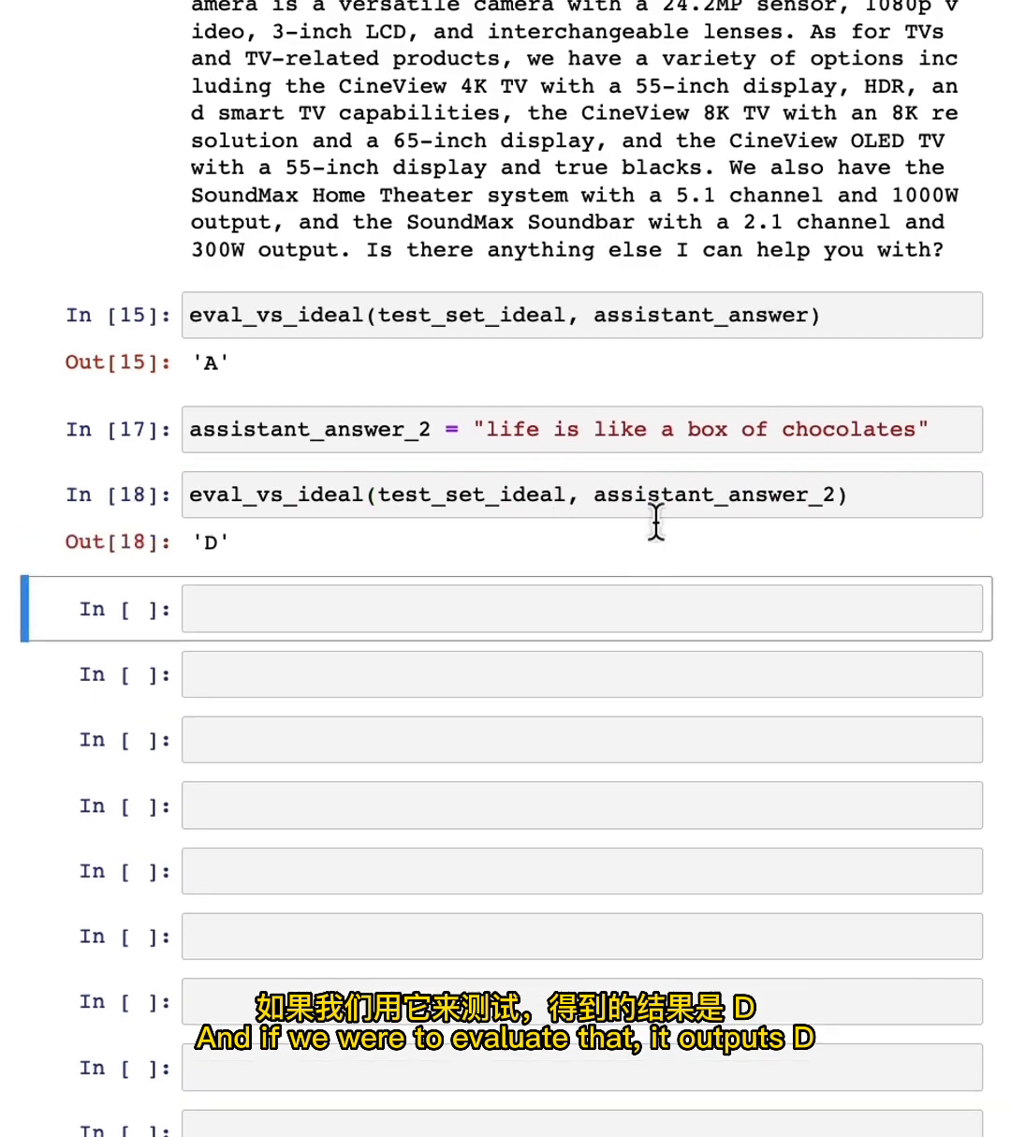
{"action": "scroll", "scroll_direction": "down", "scroll_amount": 3}
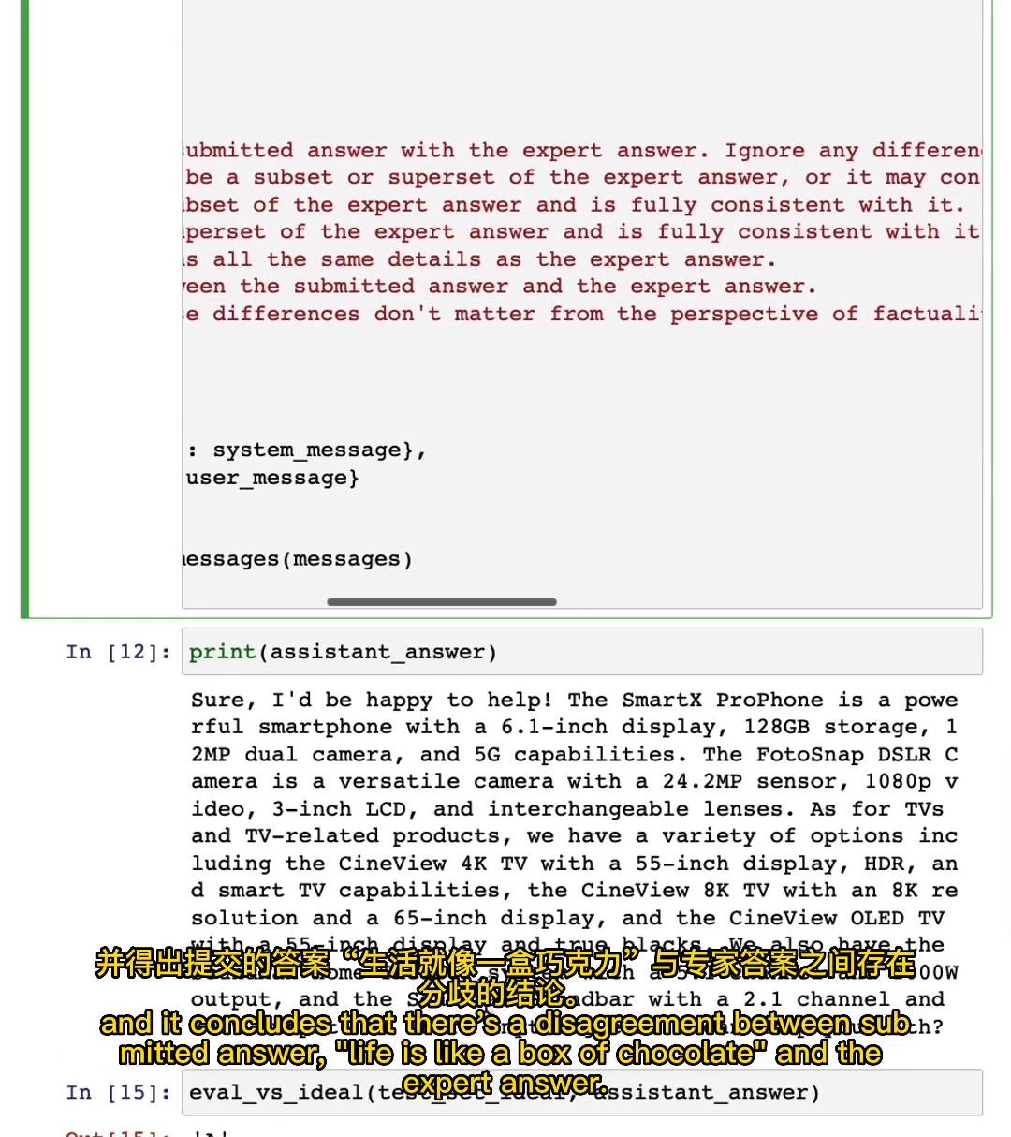
{"action": "scroll", "scroll_direction": "down", "scroll_amount": 3}
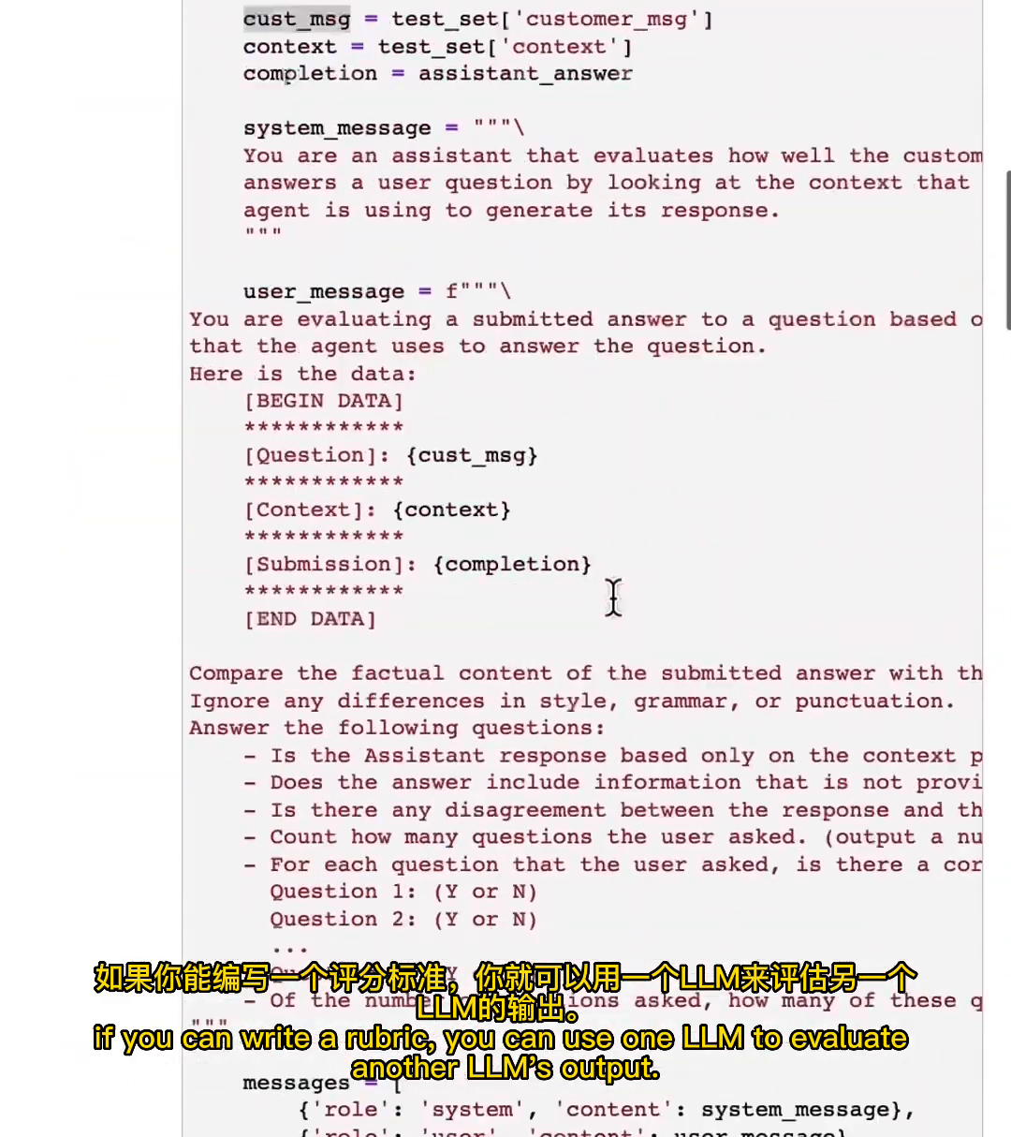
{"action": "scroll", "scroll_direction": "down", "scroll_amount": 3}
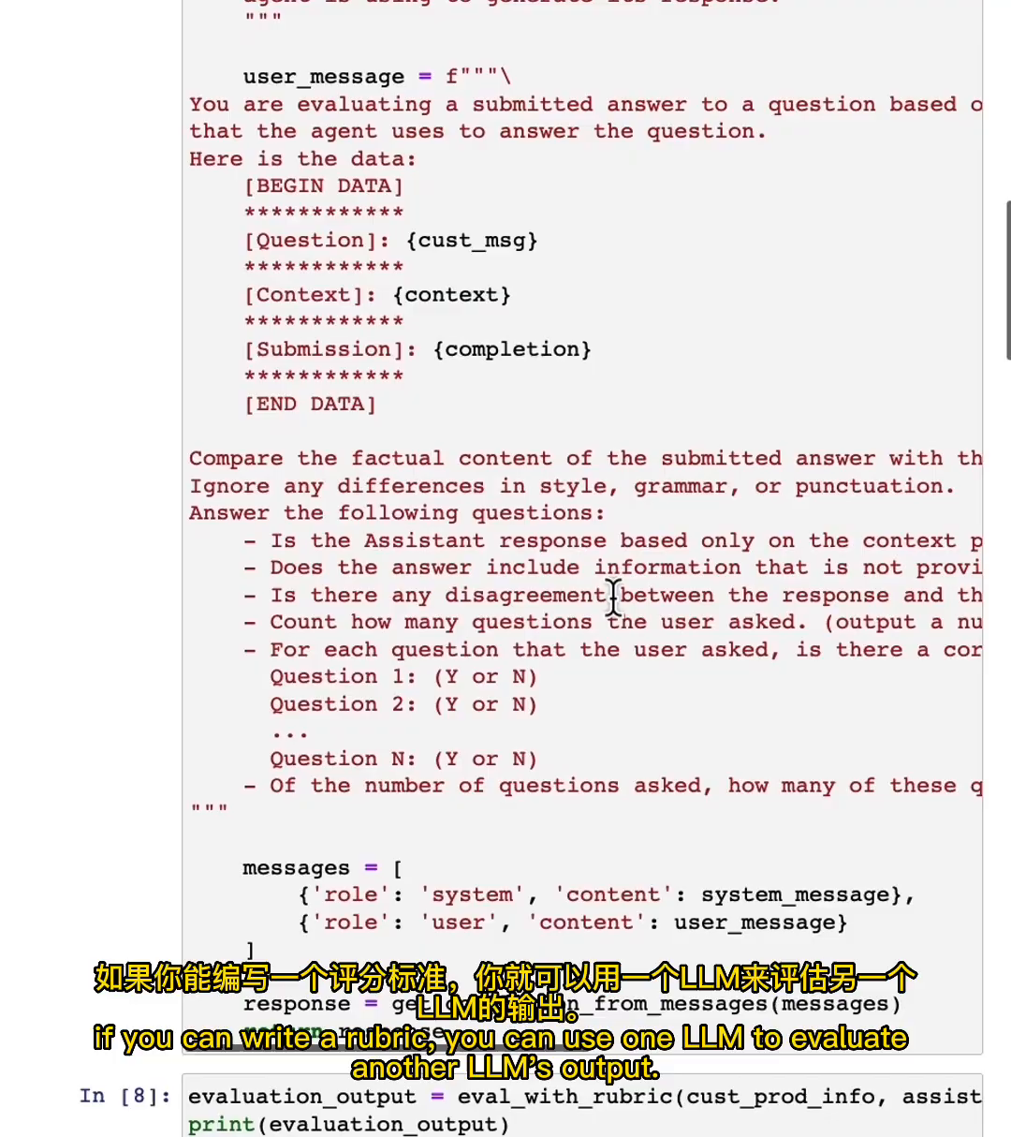
{"action": "scroll", "scroll_direction": "down", "scroll_amount": 3}
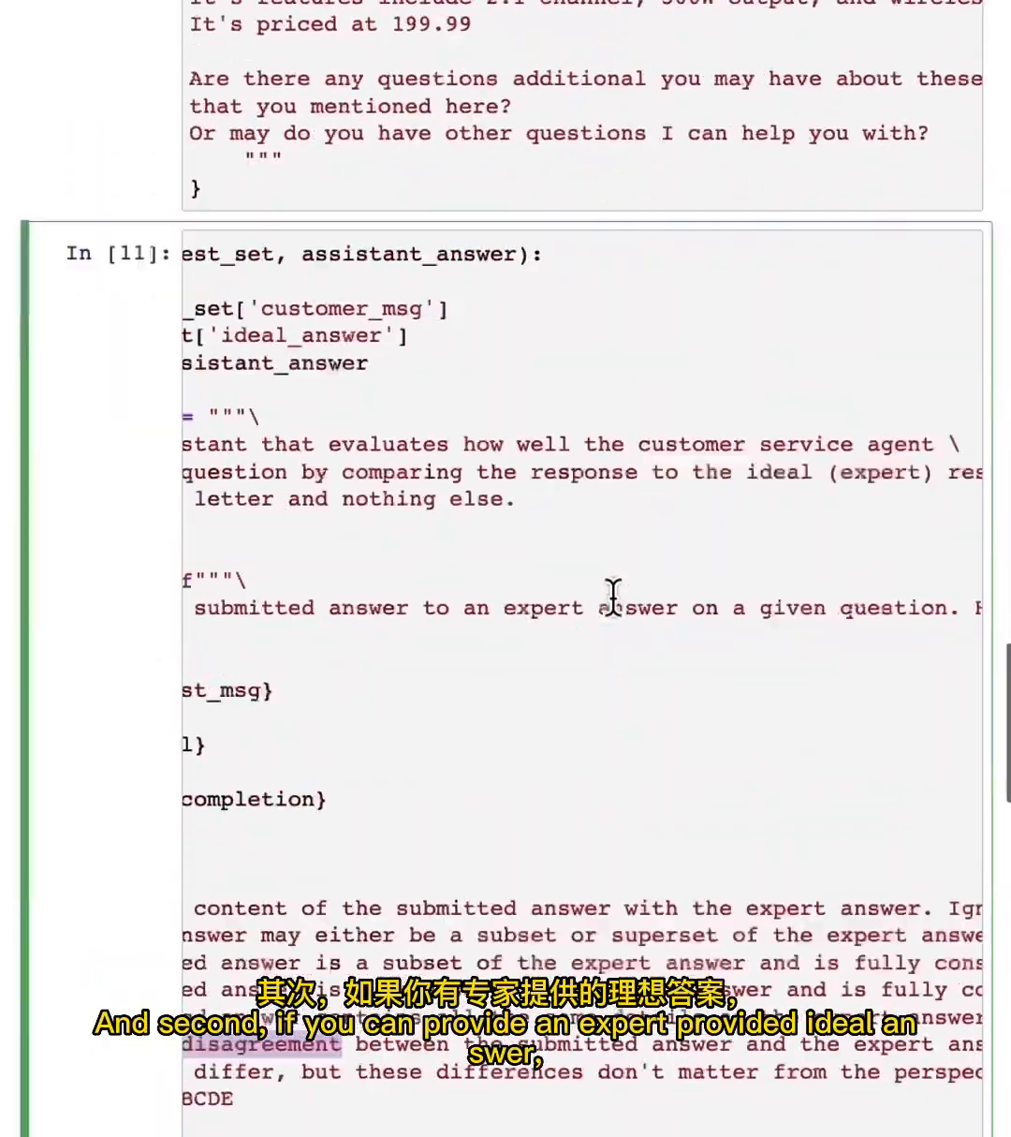
{"action": "scroll", "scroll_direction": "down", "scroll_amount": 3}
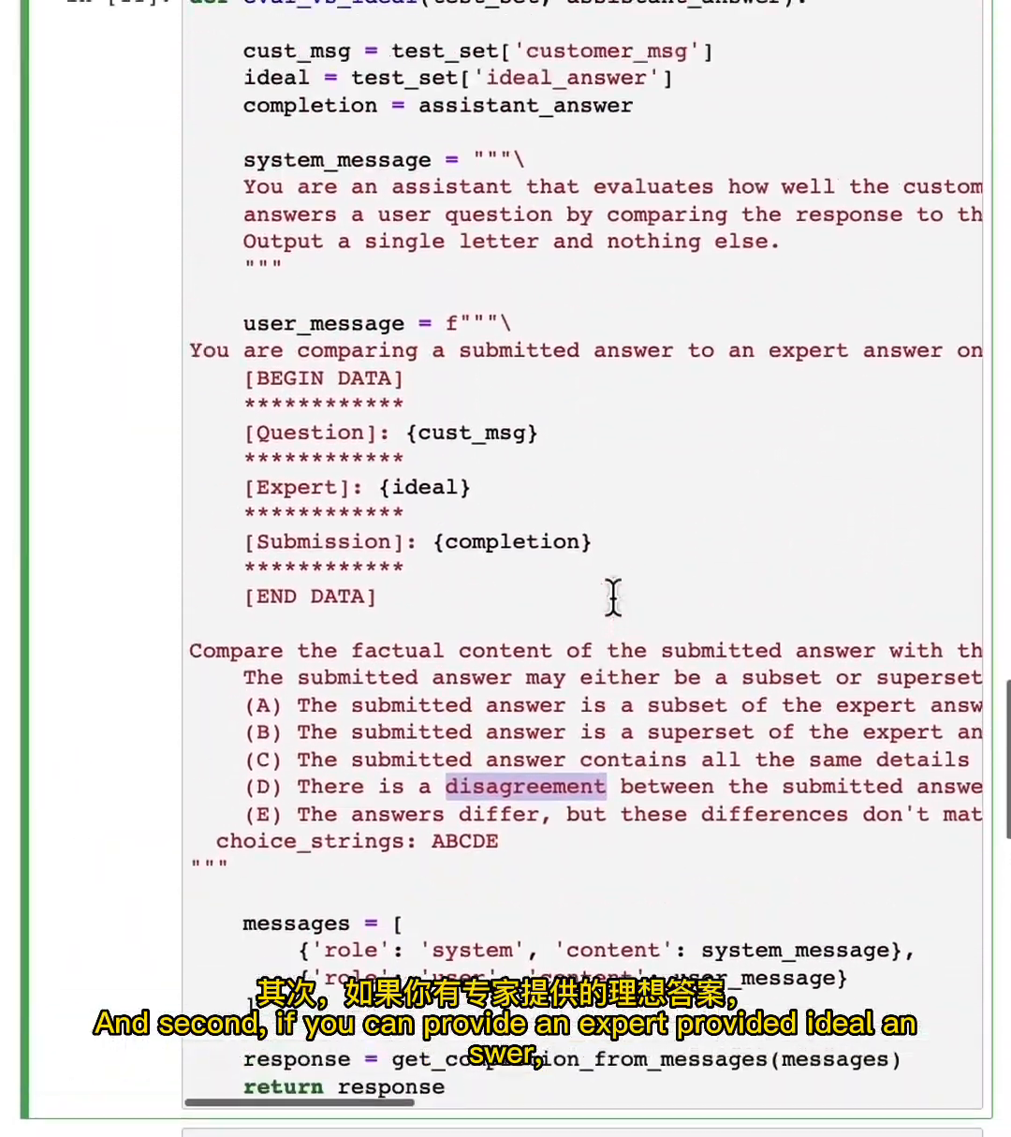
{"action": "scroll", "scroll_direction": "down", "scroll_amount": 3}
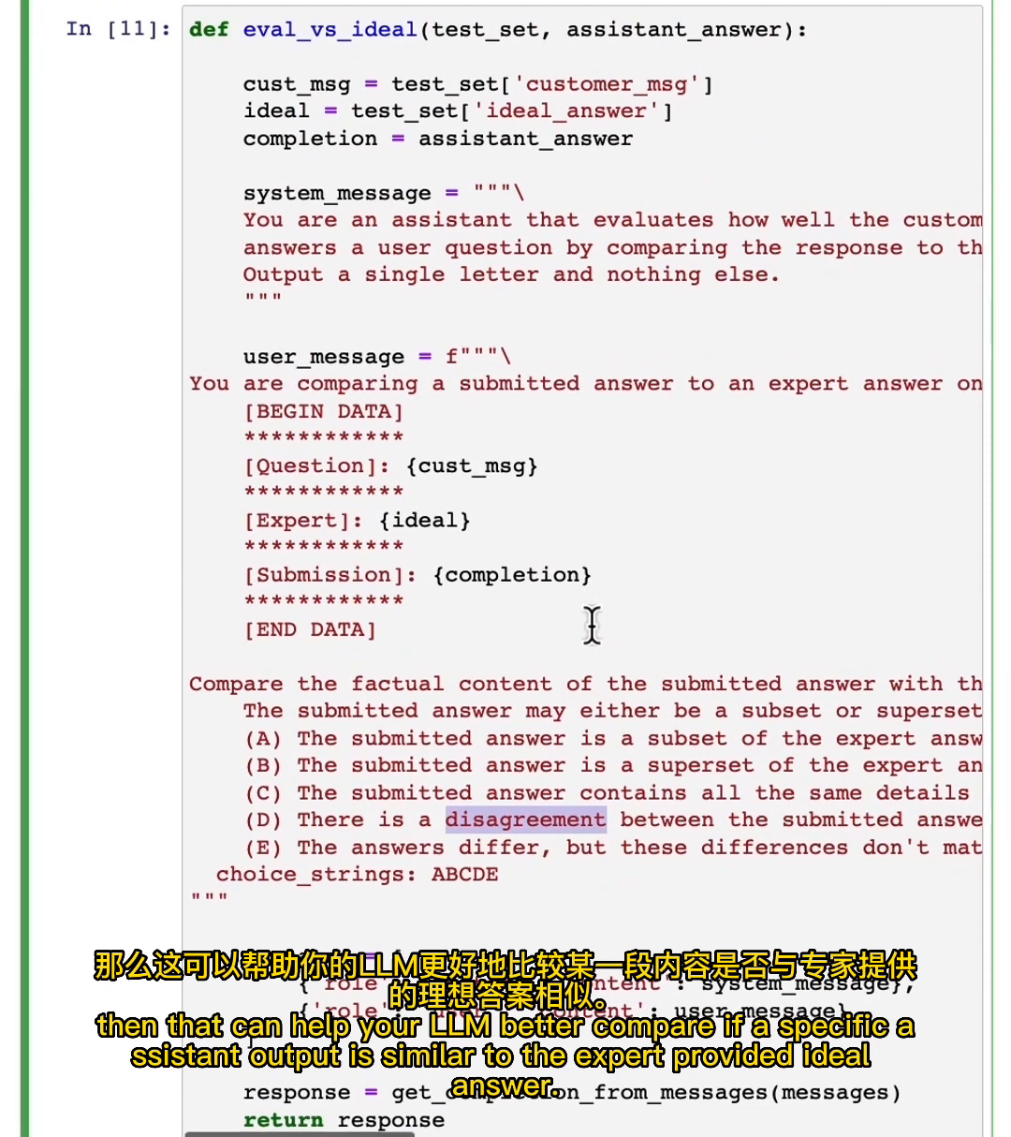